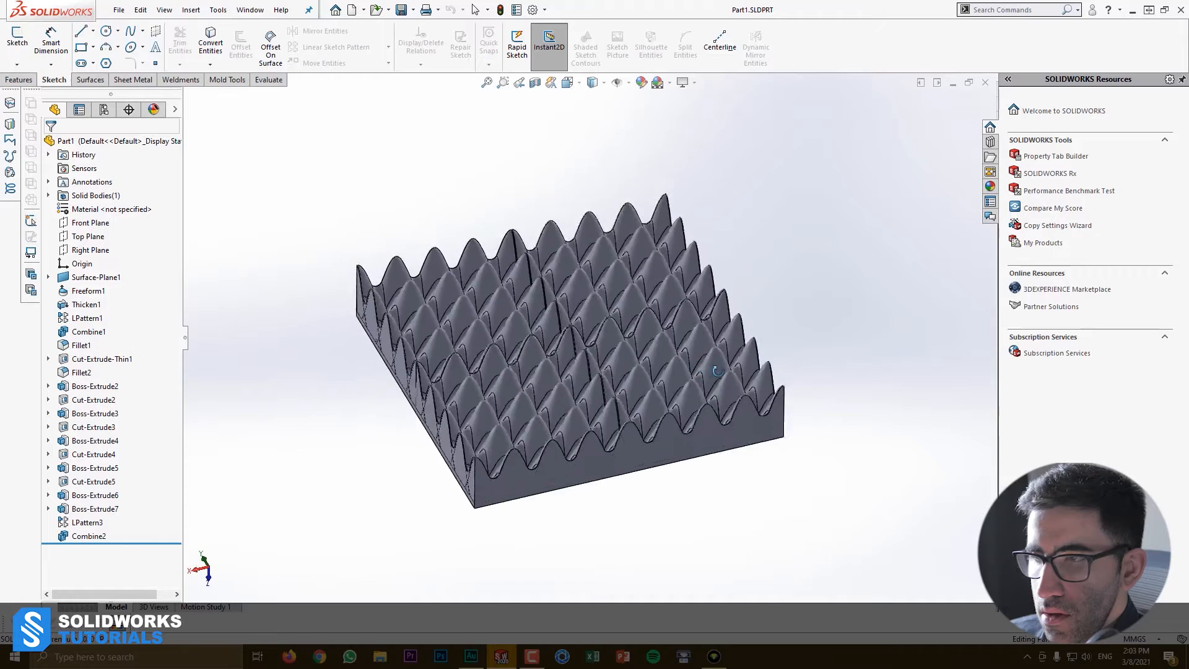
# Roll the peak panel back to its flat planar surface and show the Surfaces tools
pyautogui.scroll(-3)
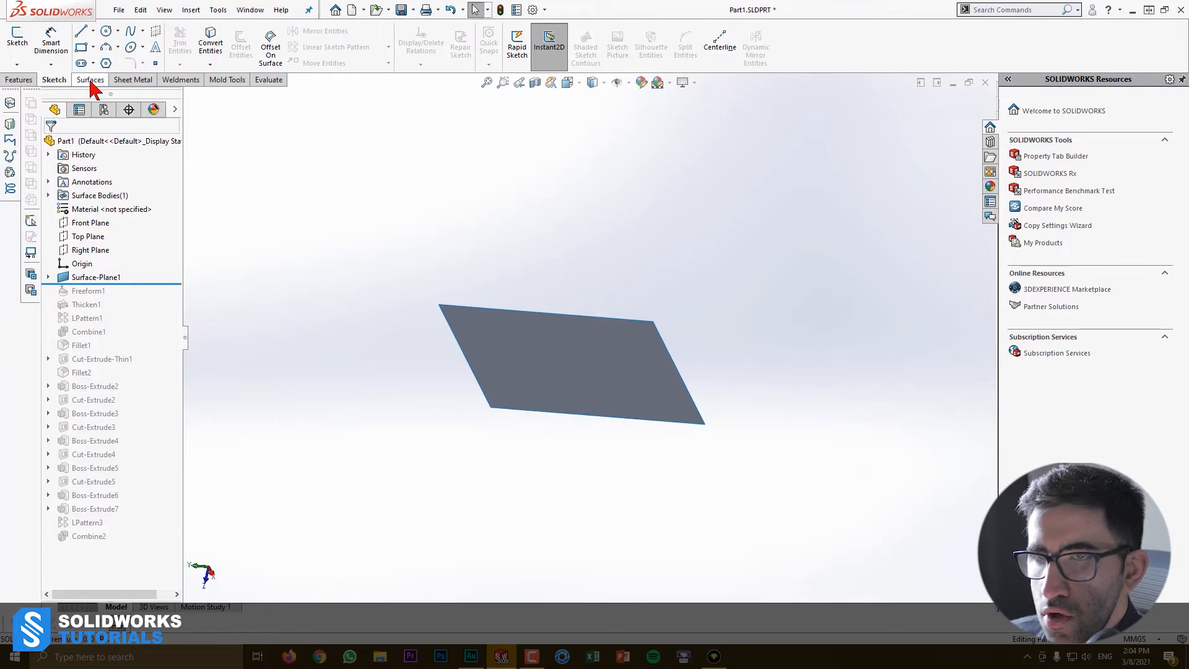
pyautogui.click(91, 79)
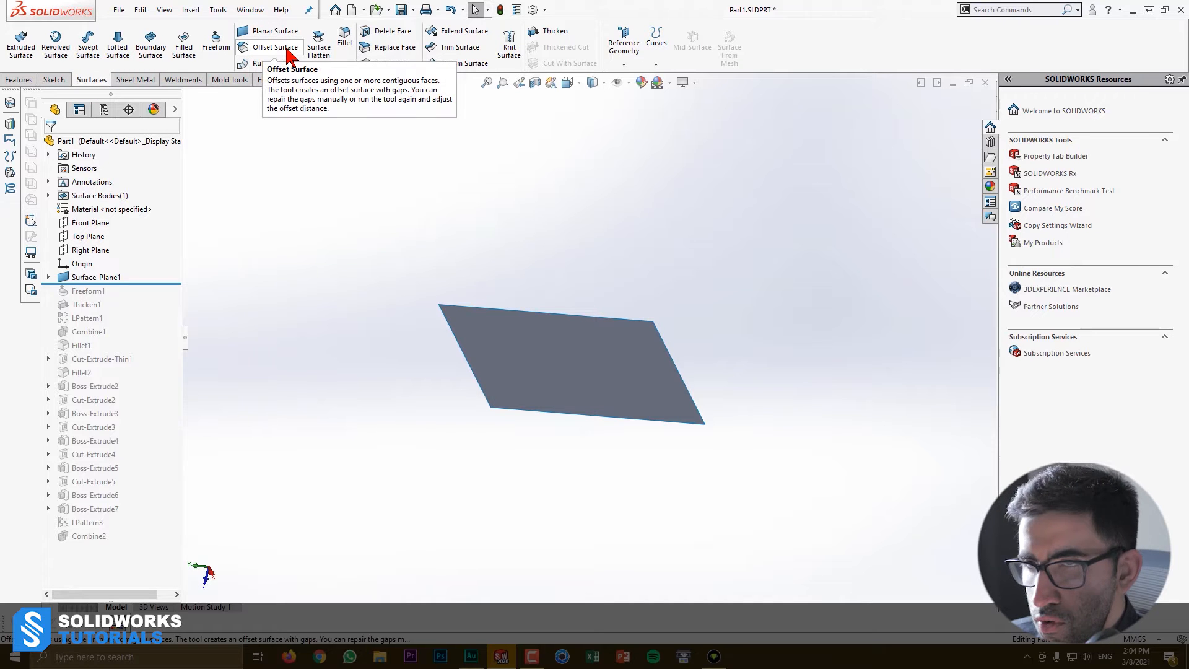
pyautogui.moveTo(287, 38)
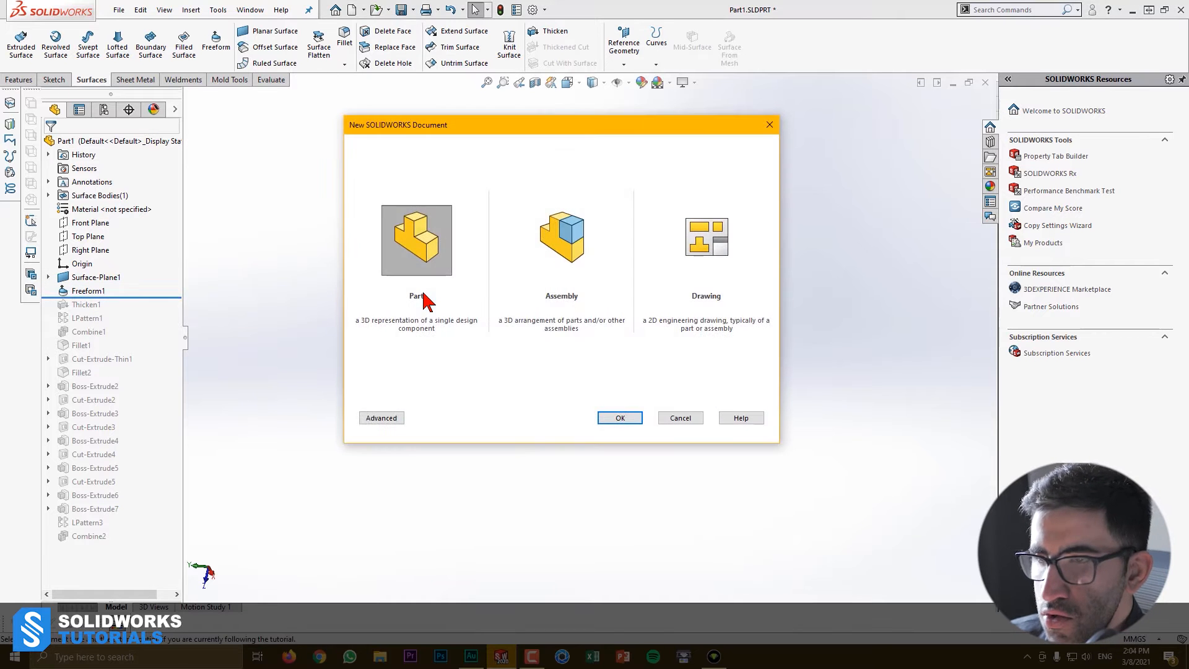
# Create a new part with a Front Plane center-rectangle sketch turned into a planar surface
pyautogui.click(620, 417)
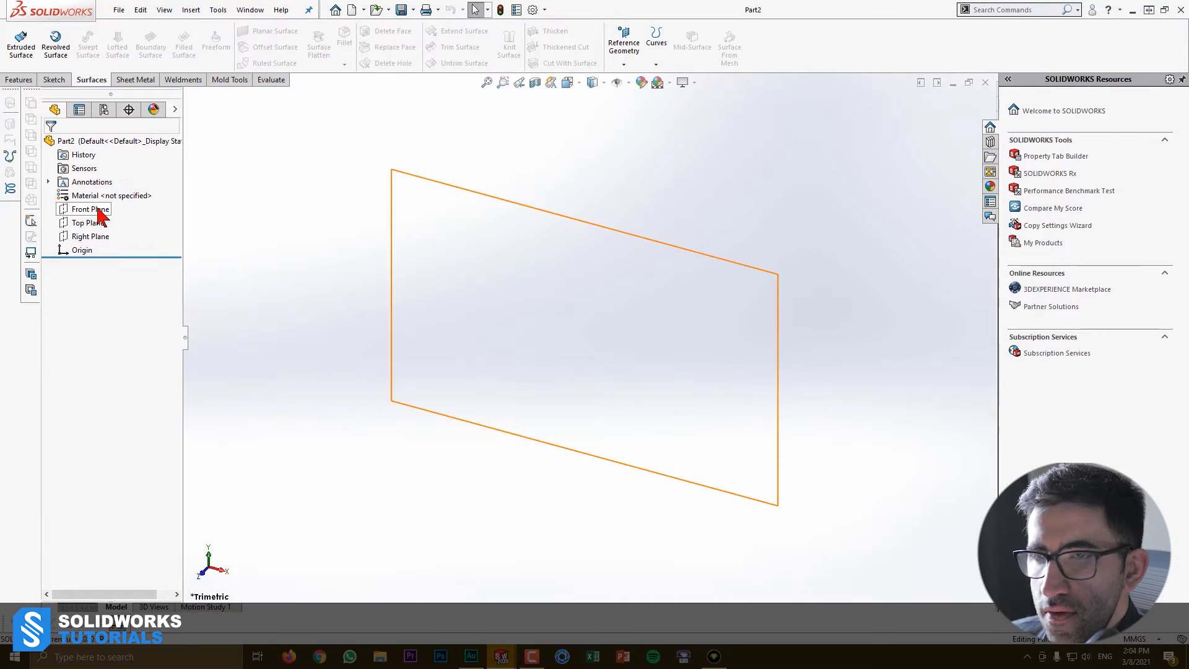
pyautogui.click(87, 208)
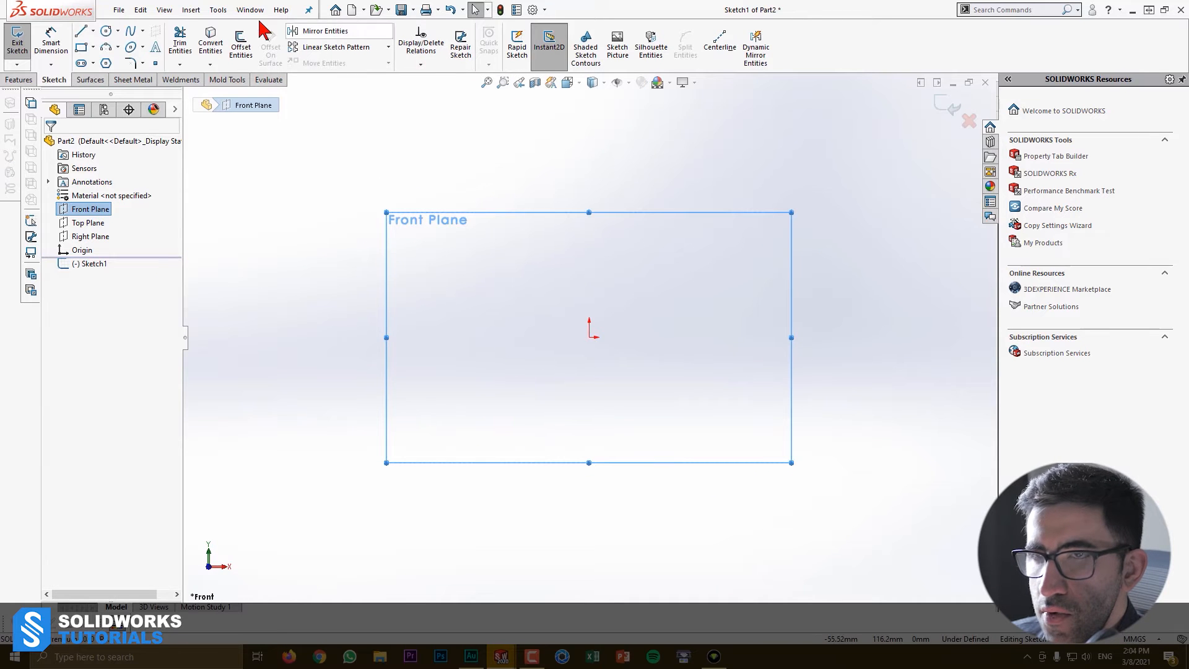
pyautogui.click(103, 48)
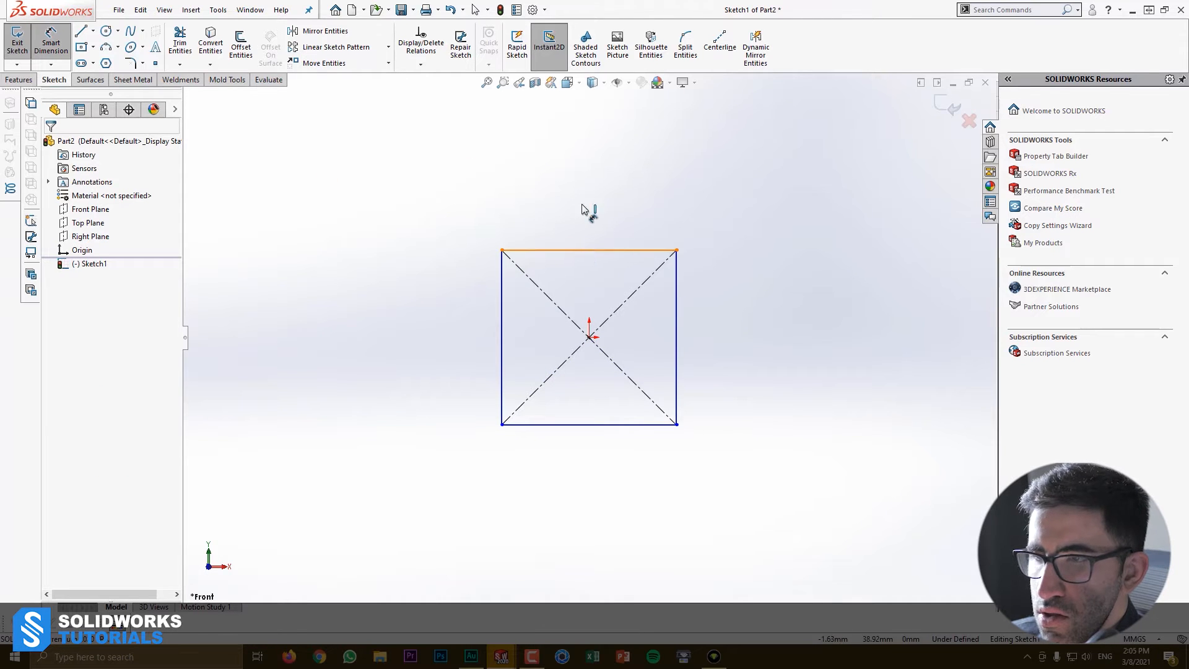
pyautogui.click(587, 250)
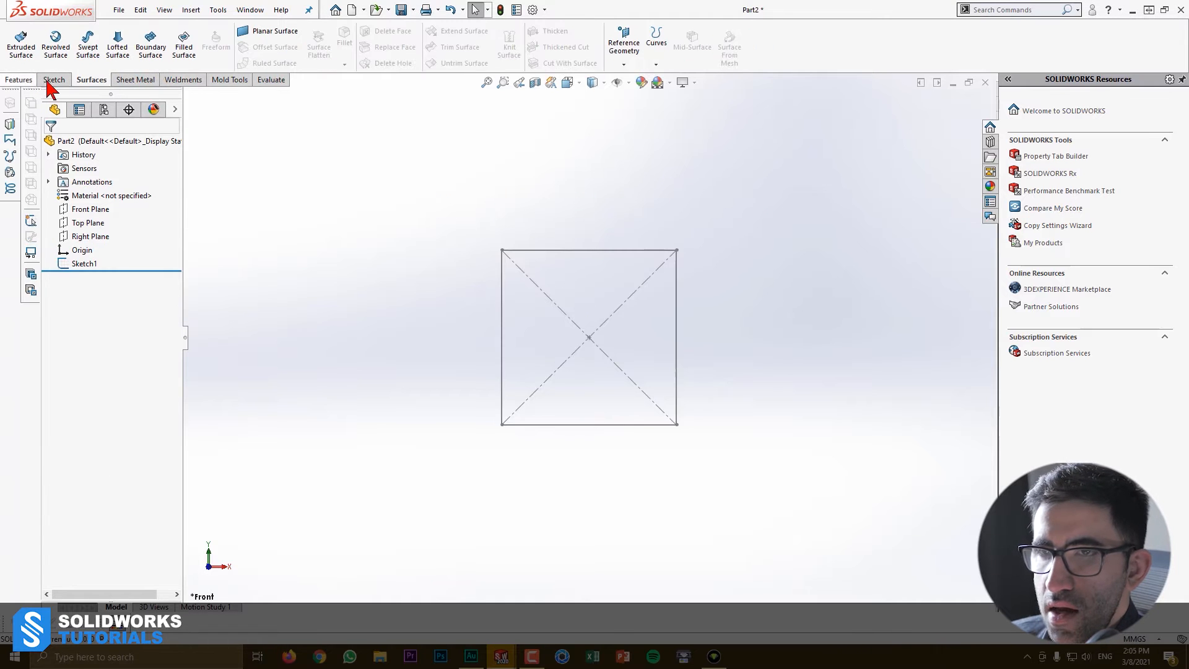
pyautogui.click(273, 31)
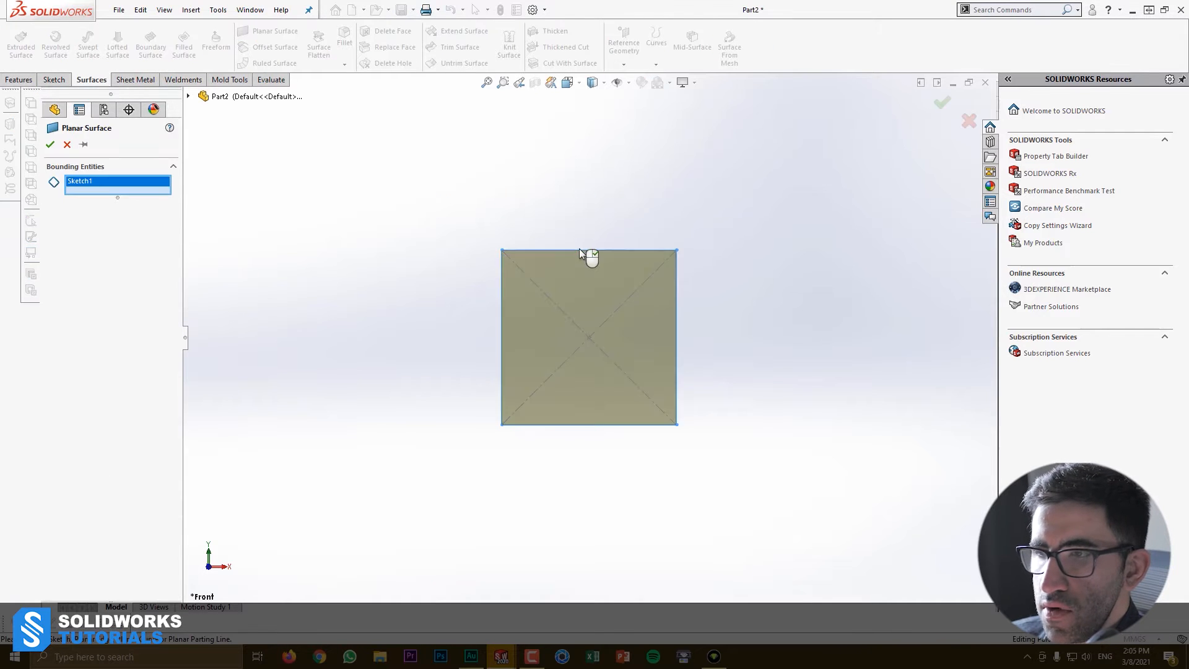
pyautogui.click(51, 145)
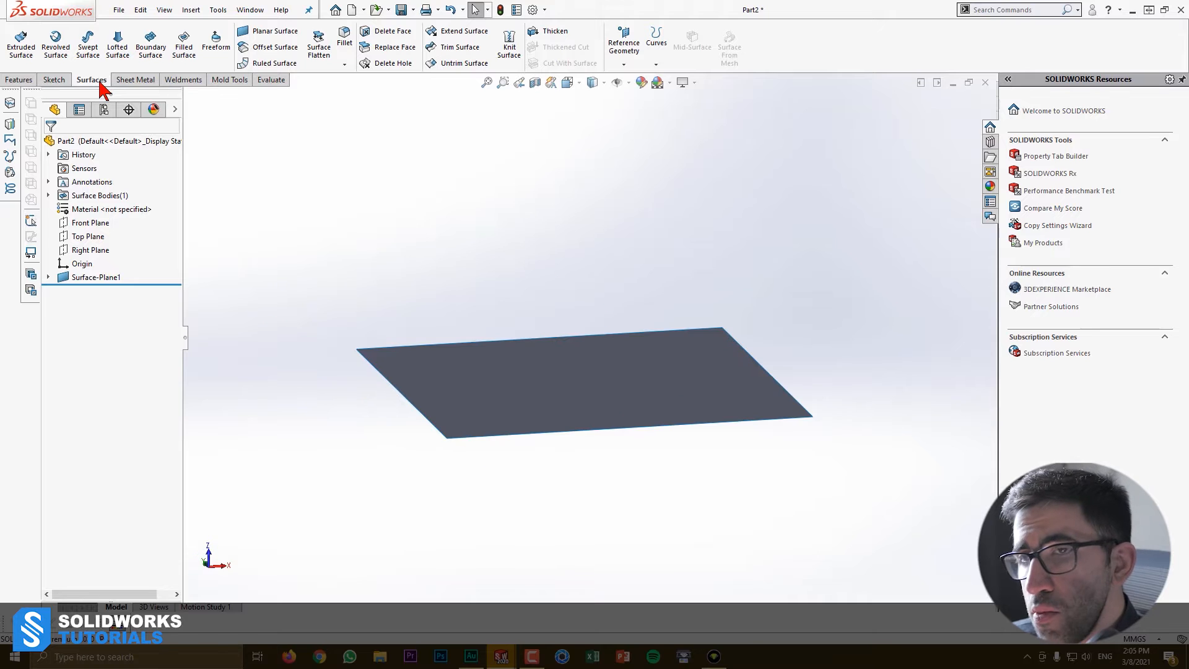
pyautogui.moveTo(232, 52)
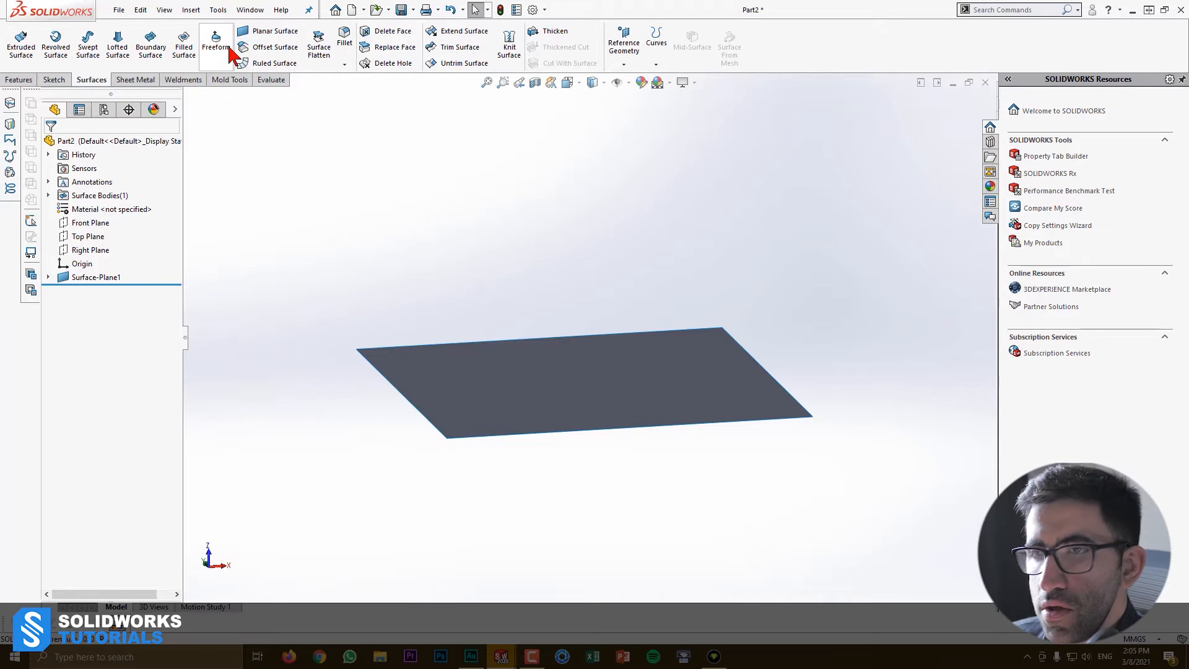
# Start a Freeform on the flat surface with a middle control curve and centre point
pyautogui.click(215, 34)
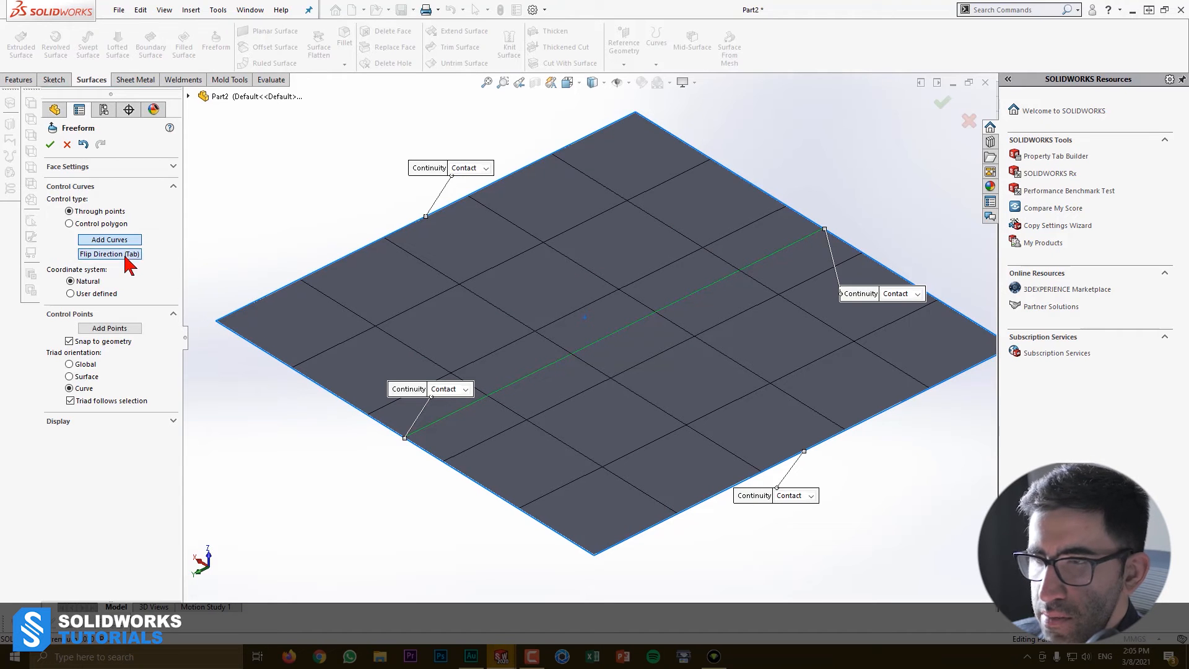
pyautogui.click(109, 254)
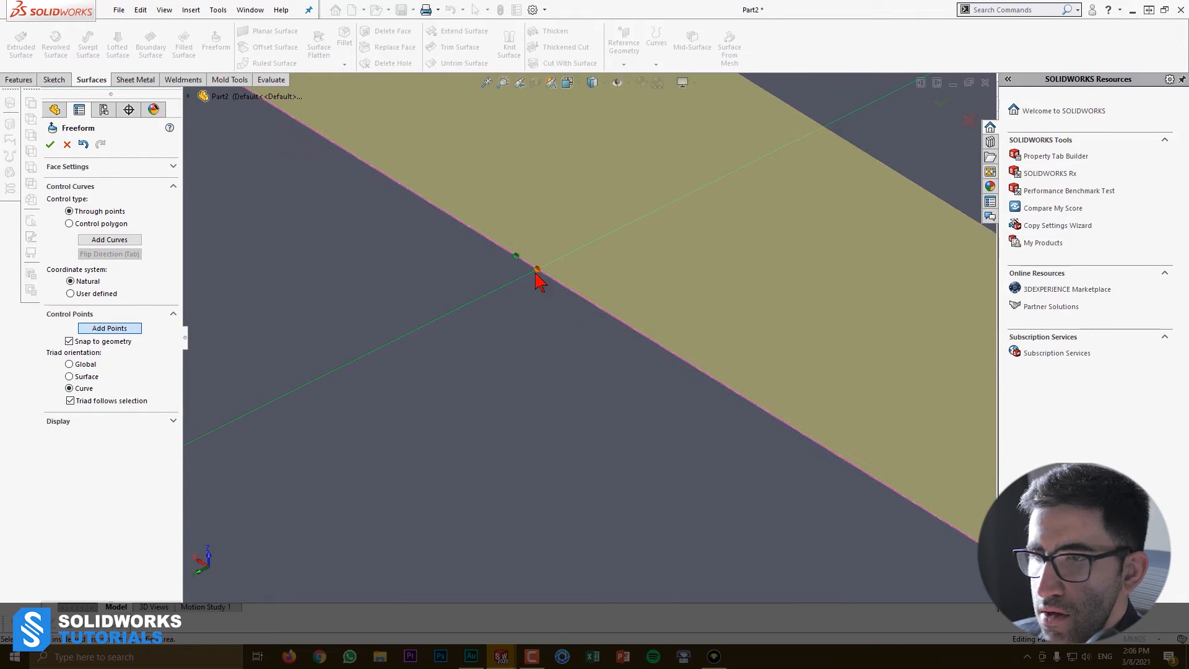
pyautogui.click(536, 268)
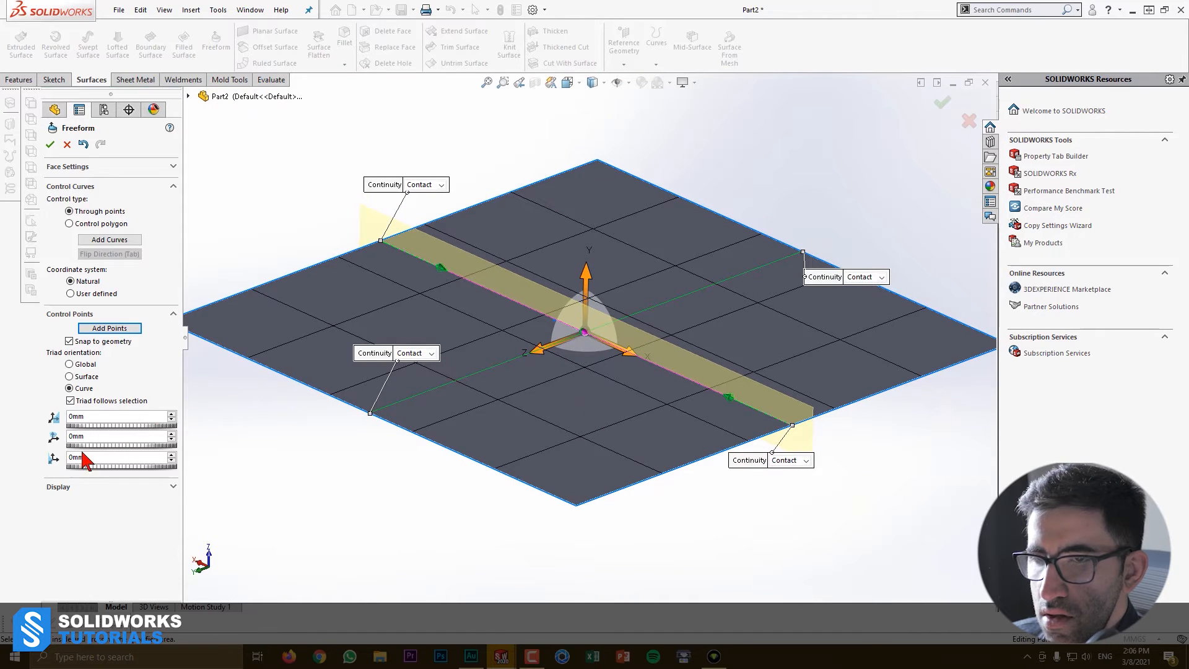
pyautogui.moveTo(586, 279)
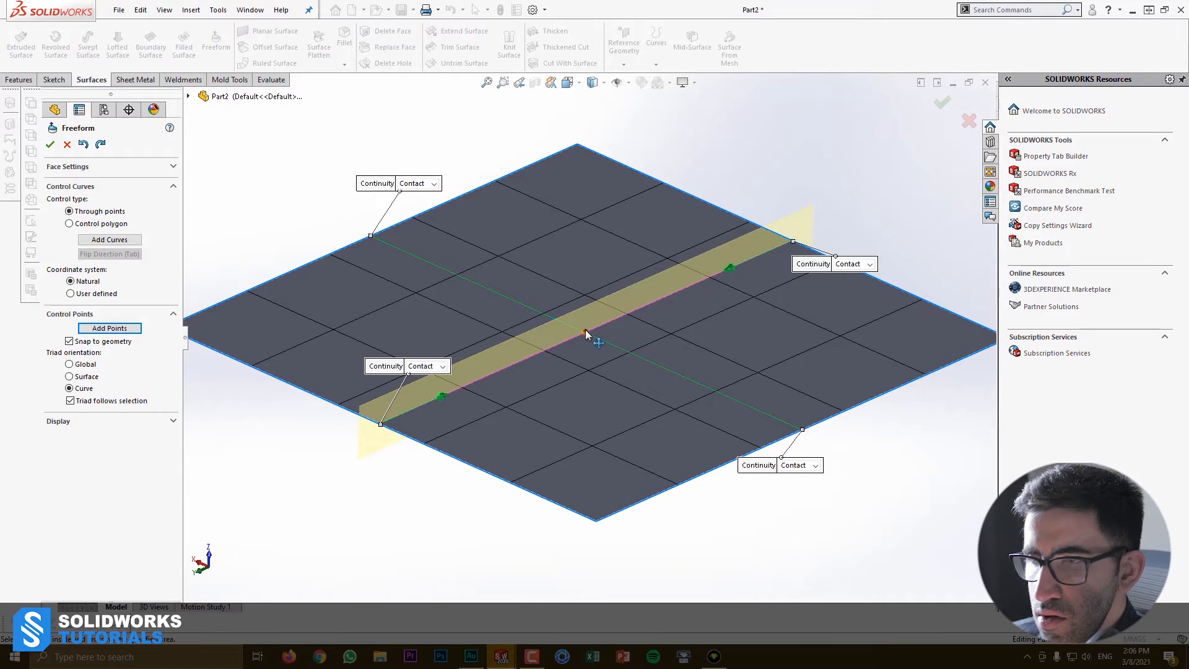
# Pull the centre point up into a peak and set the left edge to Tangent continuity
pyautogui.click(581, 331)
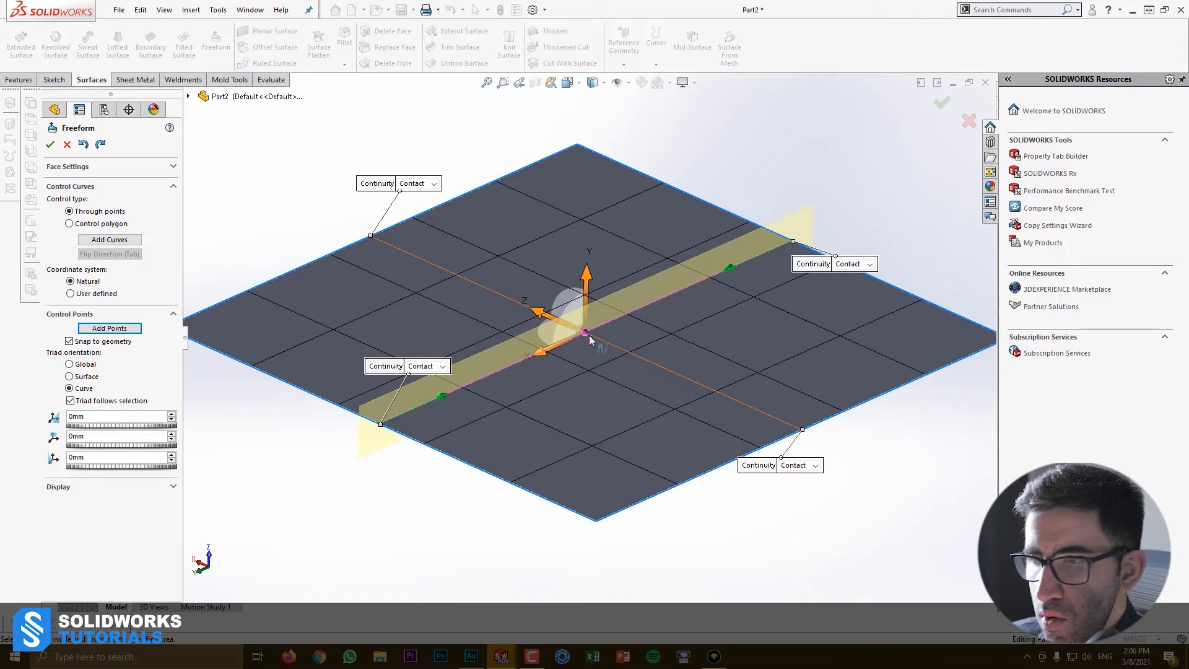
pyautogui.moveTo(590, 332); pyautogui.dragTo(590, 310)
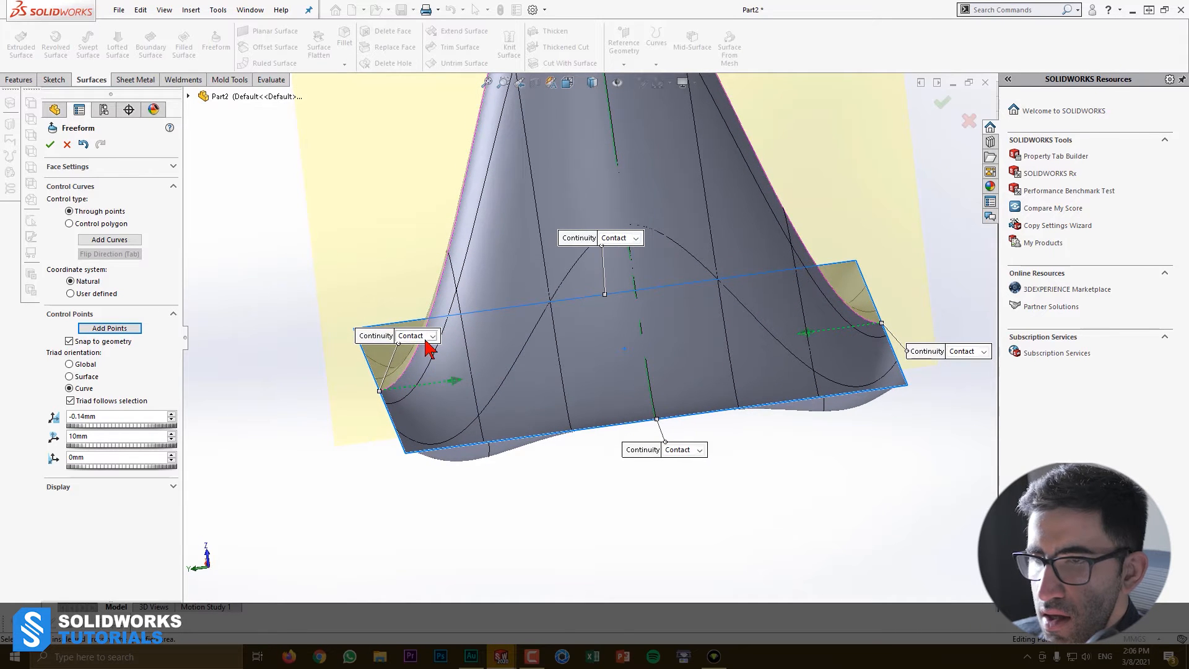
pyautogui.click(434, 335)
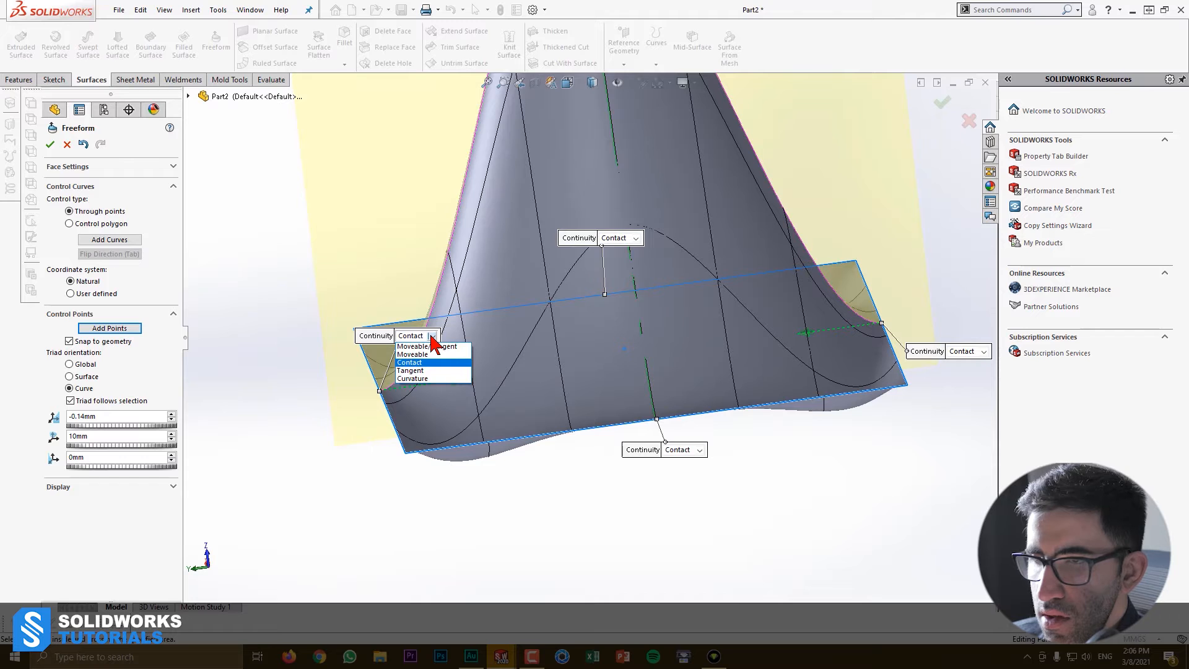
pyautogui.click(413, 379)
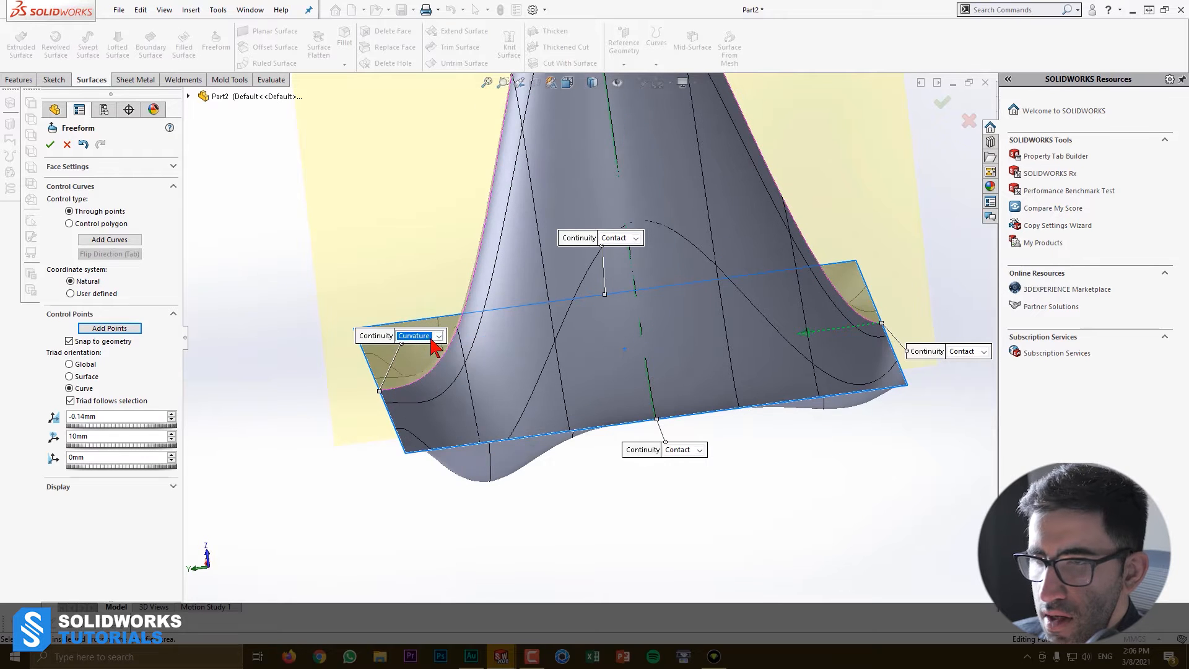
pyautogui.click(437, 336)
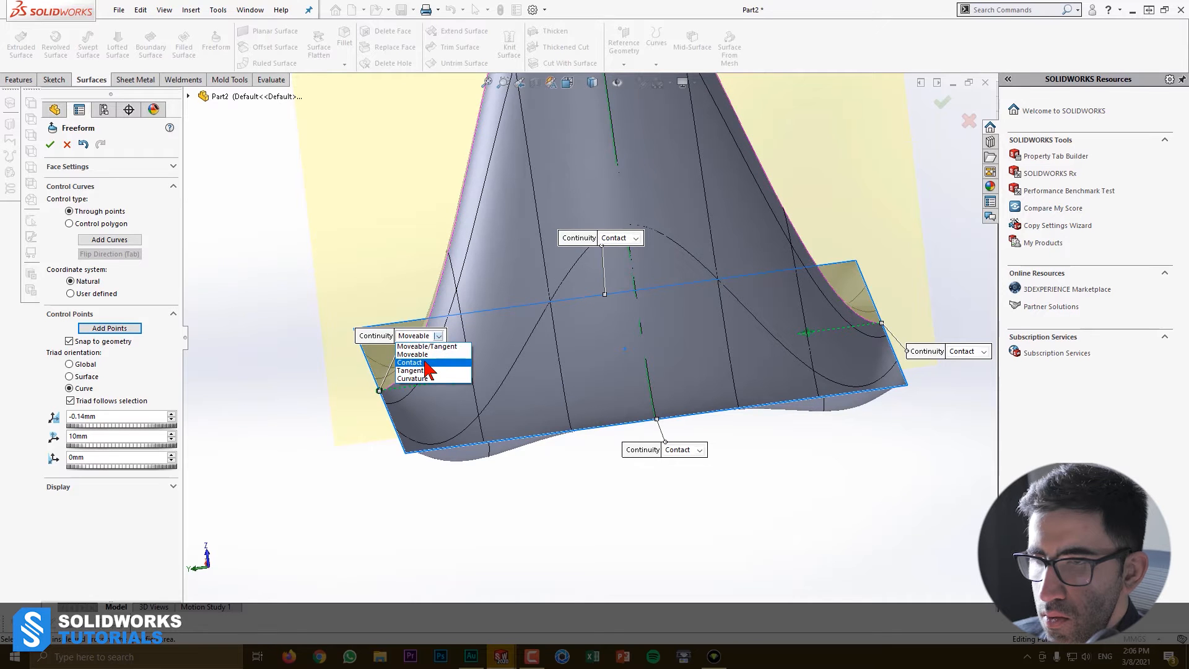
pyautogui.click(411, 369)
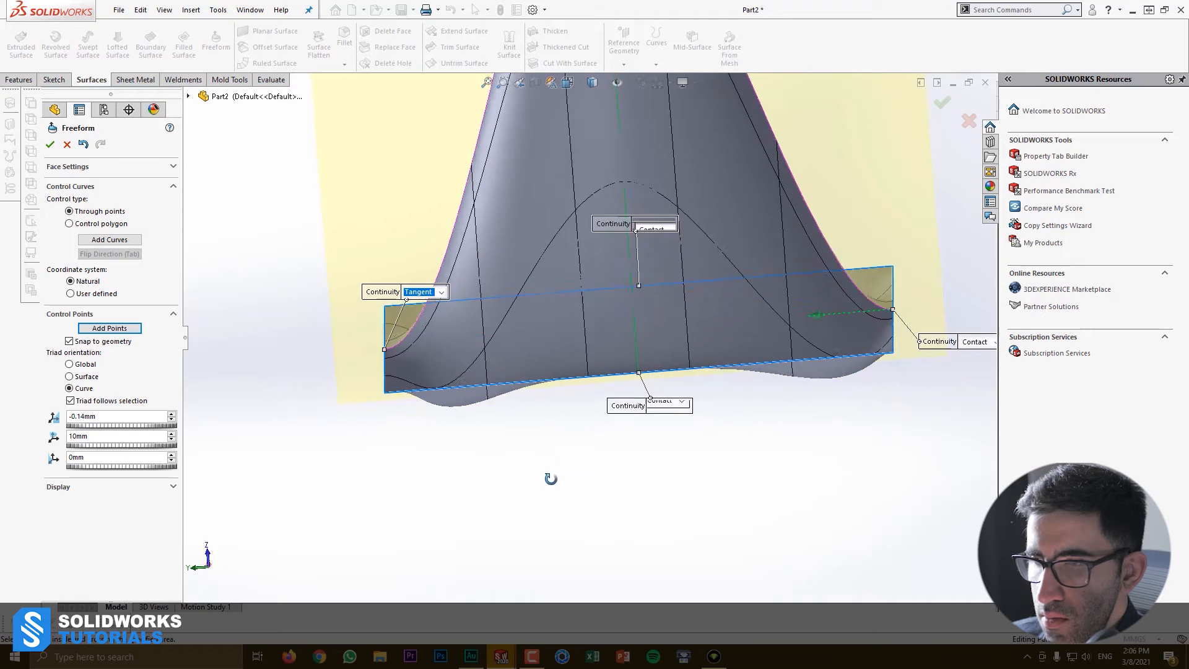
# Set the next edge to Tangent continuity, inspect the peak, and accept Freeform1
pyautogui.click(682, 404)
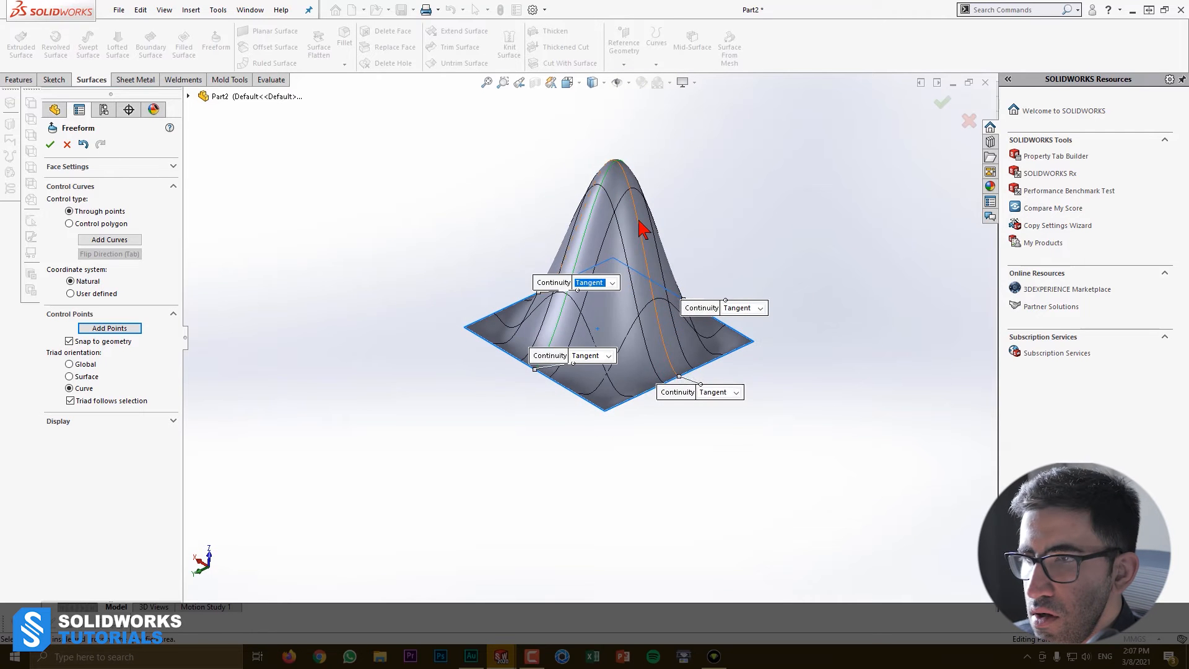
pyautogui.moveTo(641, 228); pyautogui.dragTo(577, 341)
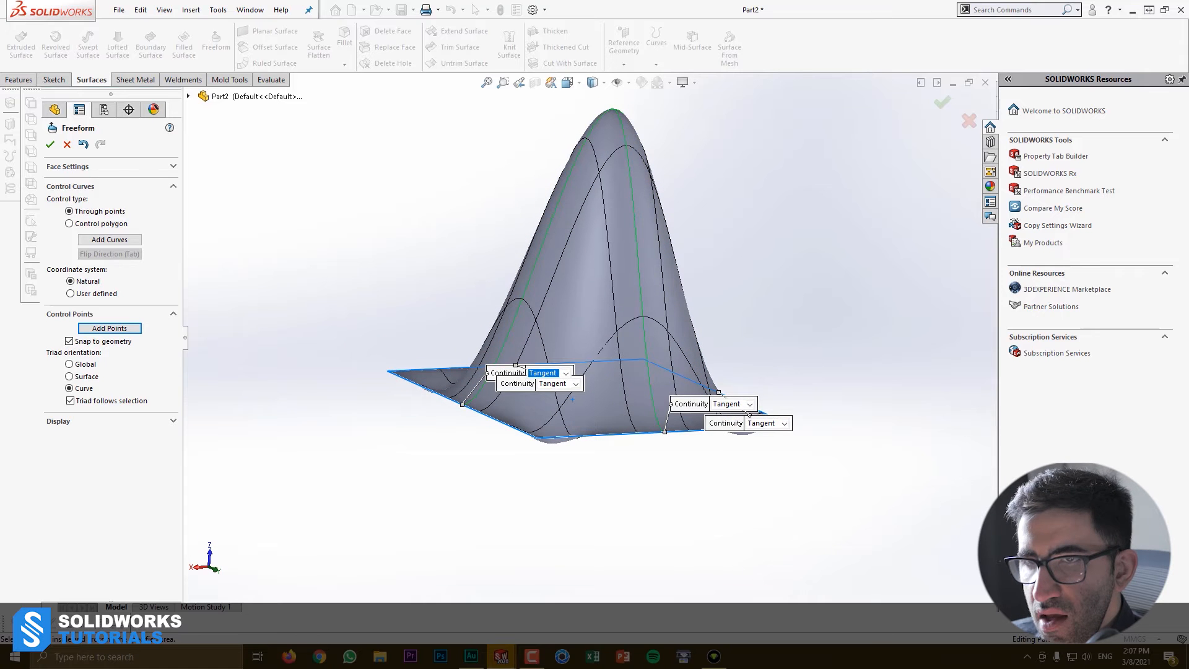
pyautogui.click(54, 144)
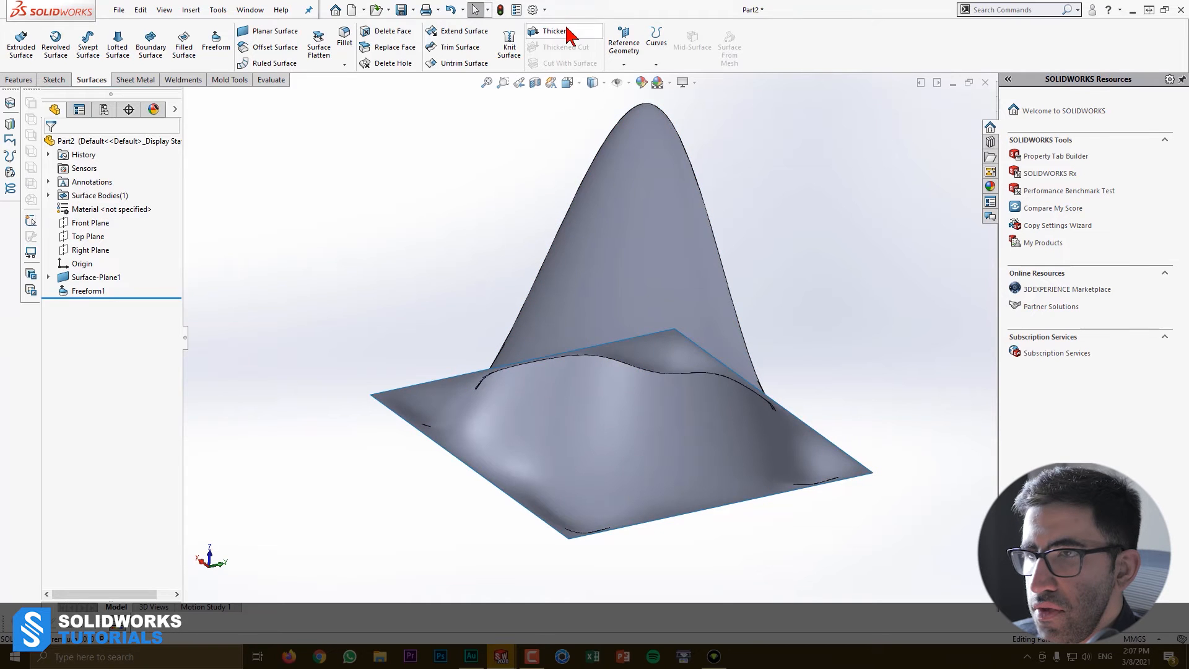
# Thicken Freeform1 by 0.20 mm on the chosen side into solid Thicken1
pyautogui.click(554, 30)
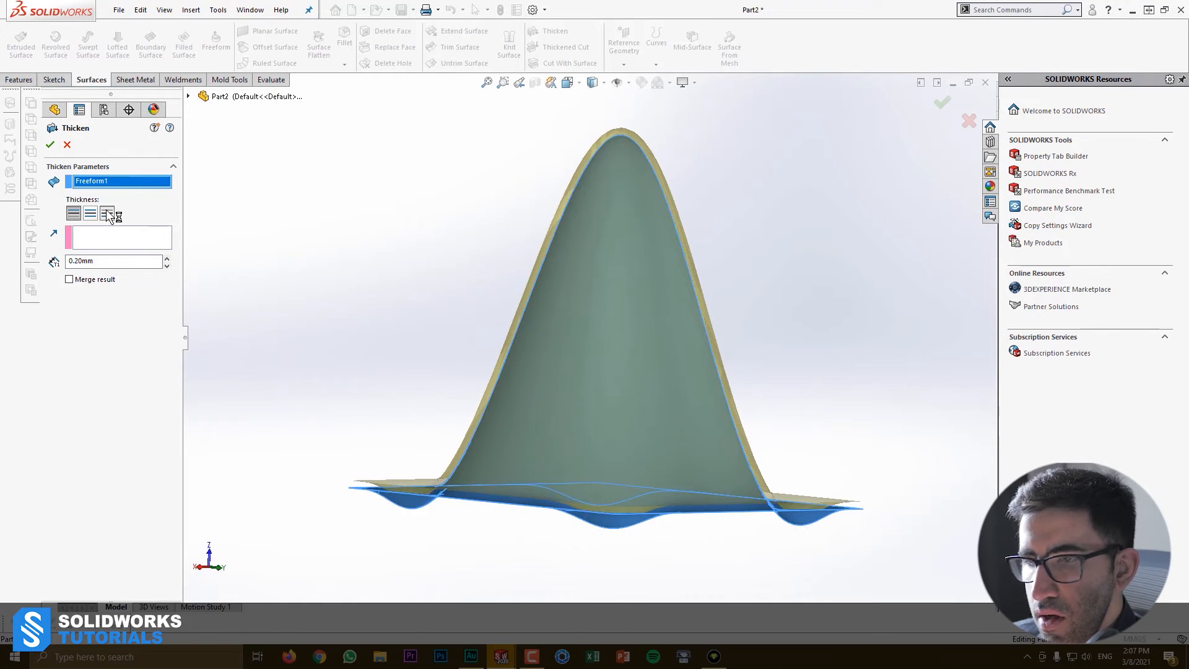
pyautogui.click(106, 213)
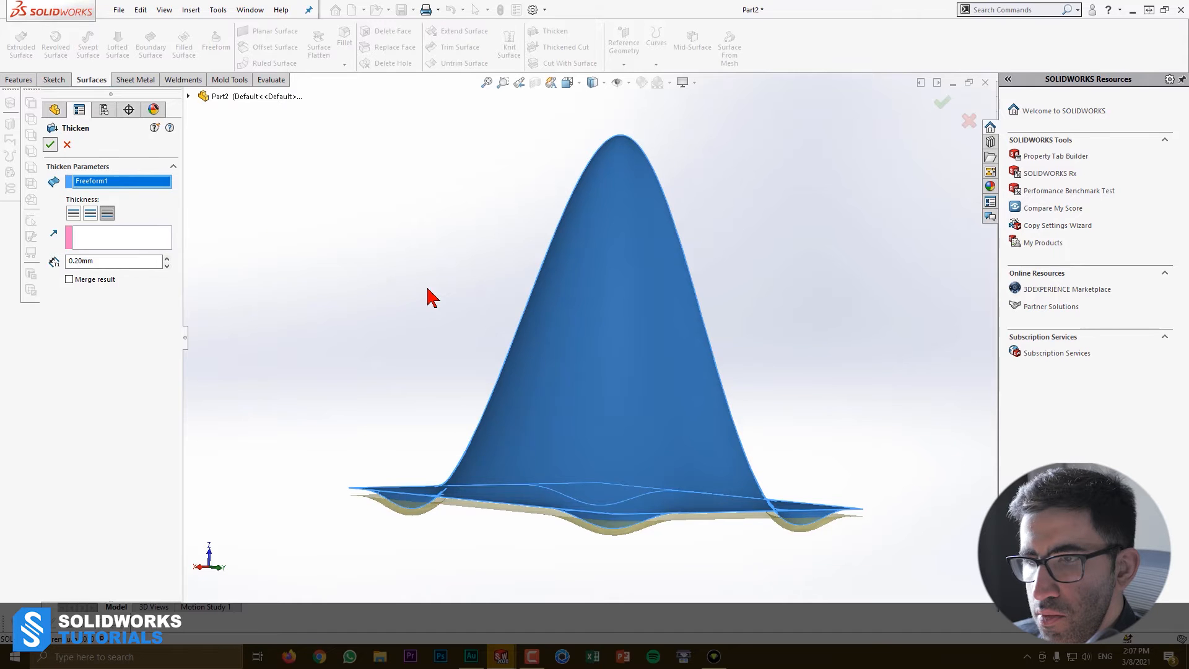
pyautogui.click(51, 145)
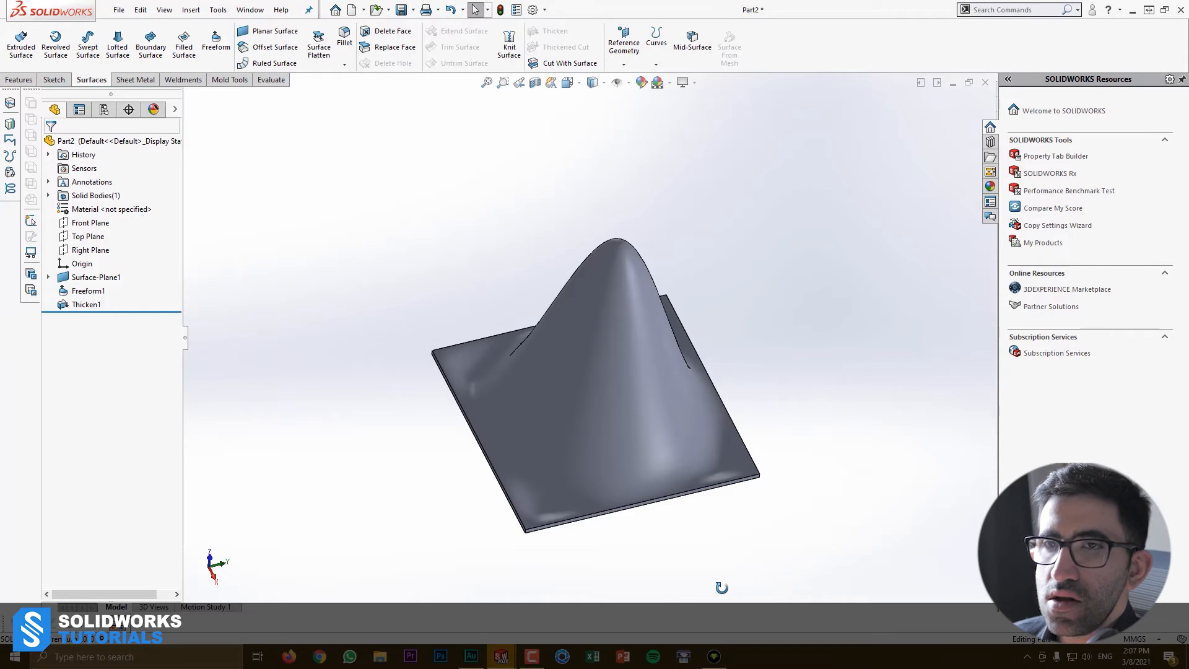
pyautogui.moveTo(337, 75)
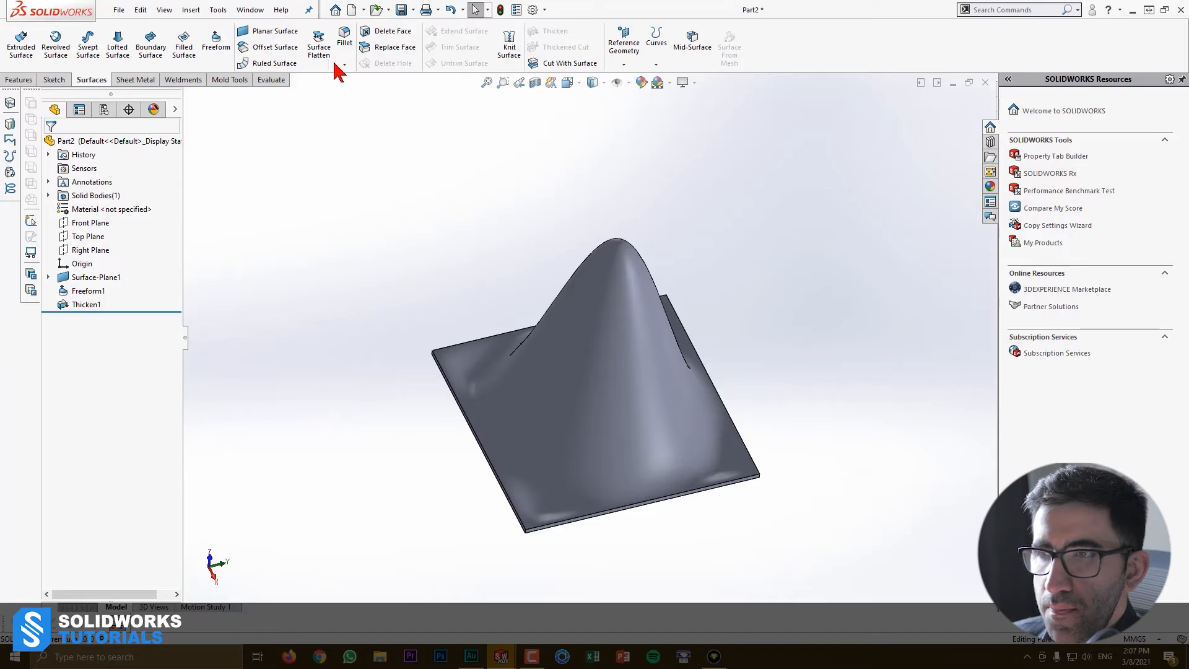
# Pattern the Thicken1 body 2×2 along two panel edges as LPattern1
pyautogui.click(19, 80)
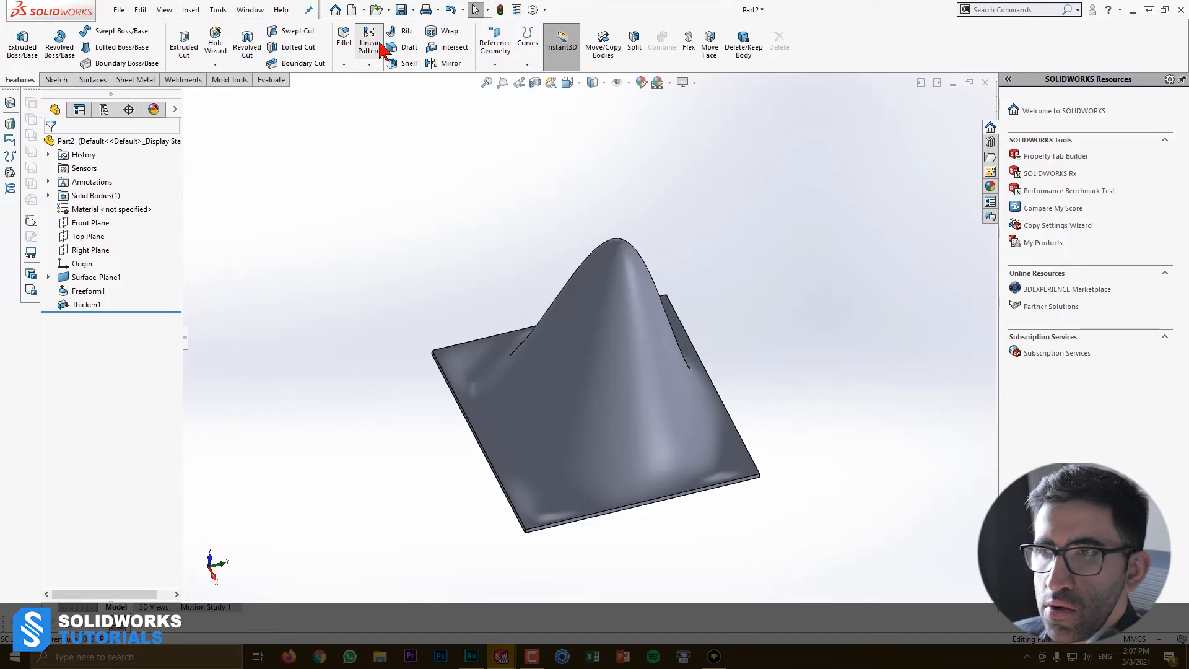
pyautogui.click(369, 39)
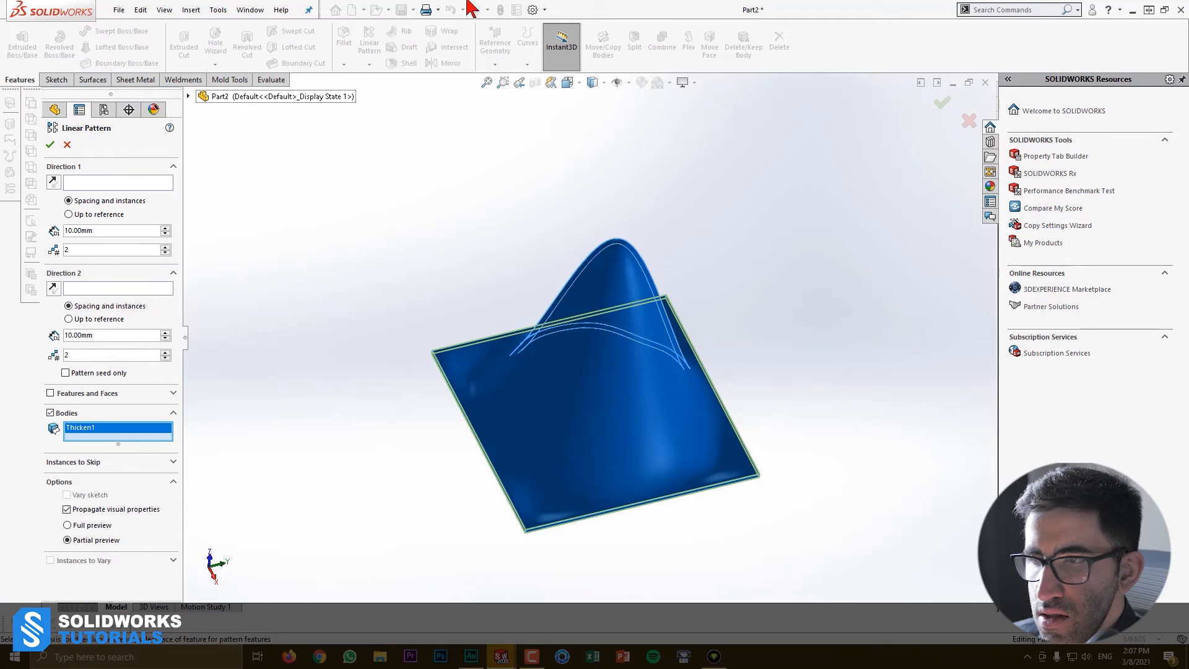
pyautogui.click(478, 343)
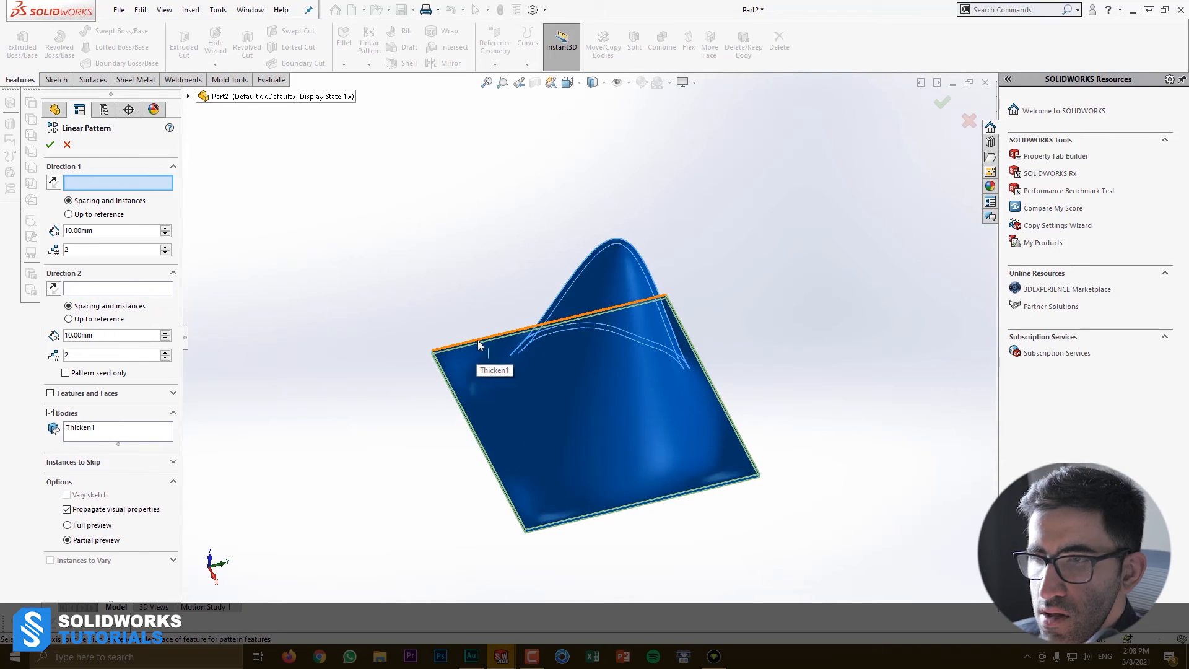
pyautogui.click(512, 339)
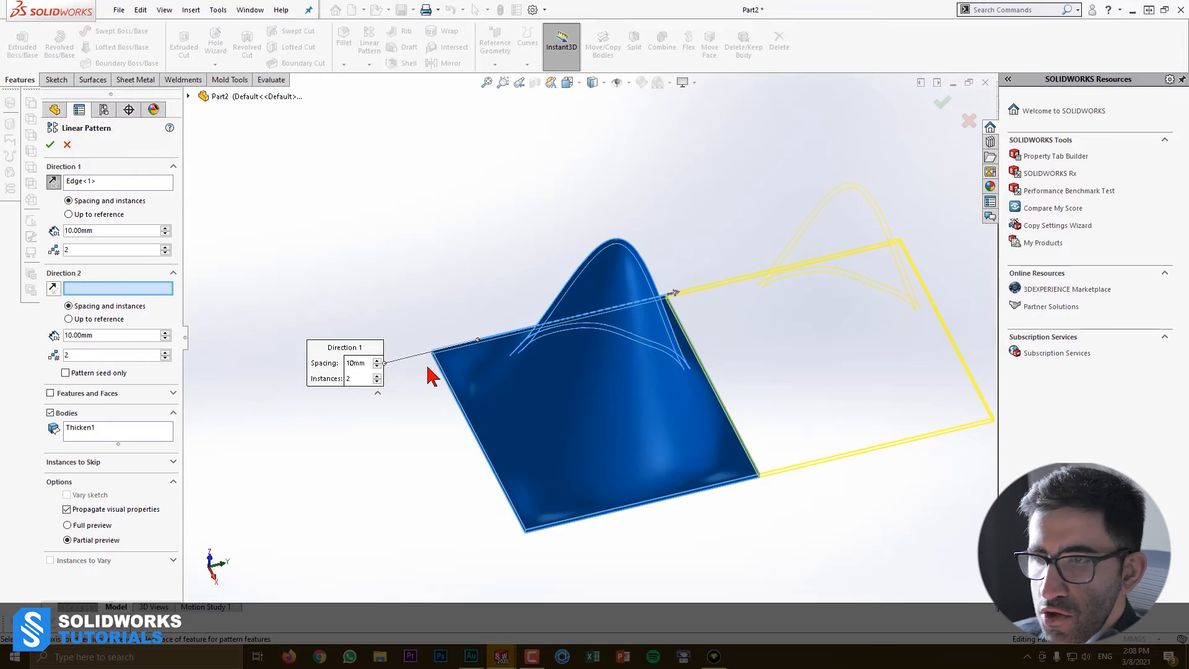
pyautogui.click(614, 371)
pyautogui.write('7')
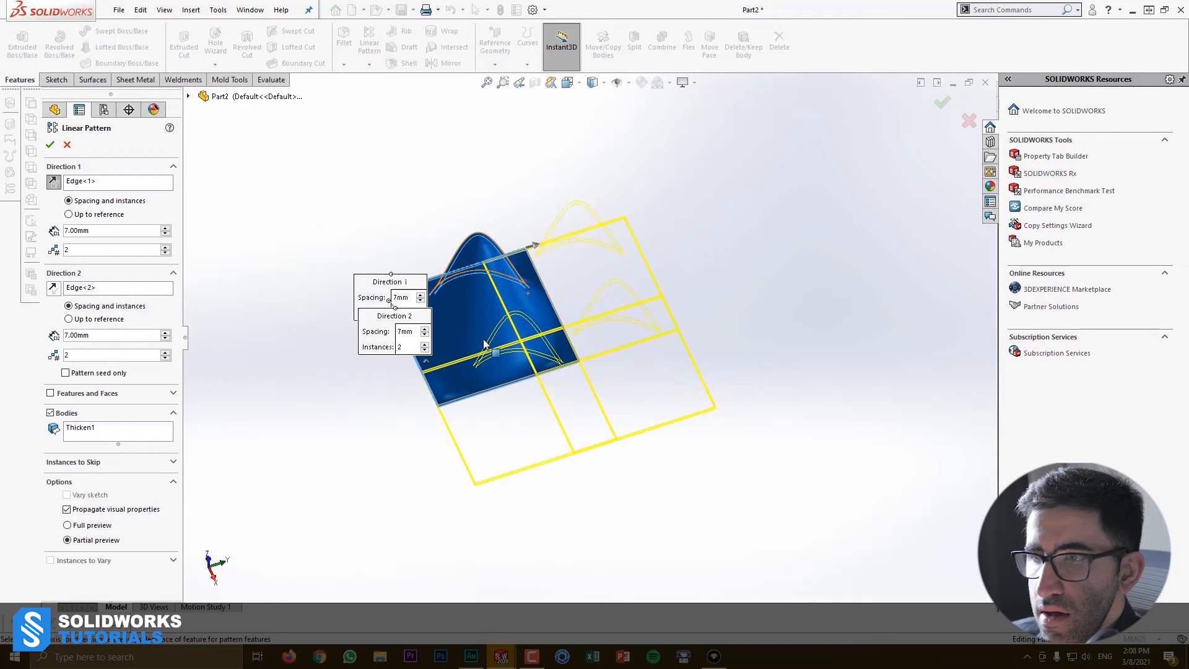
pyautogui.click(51, 144)
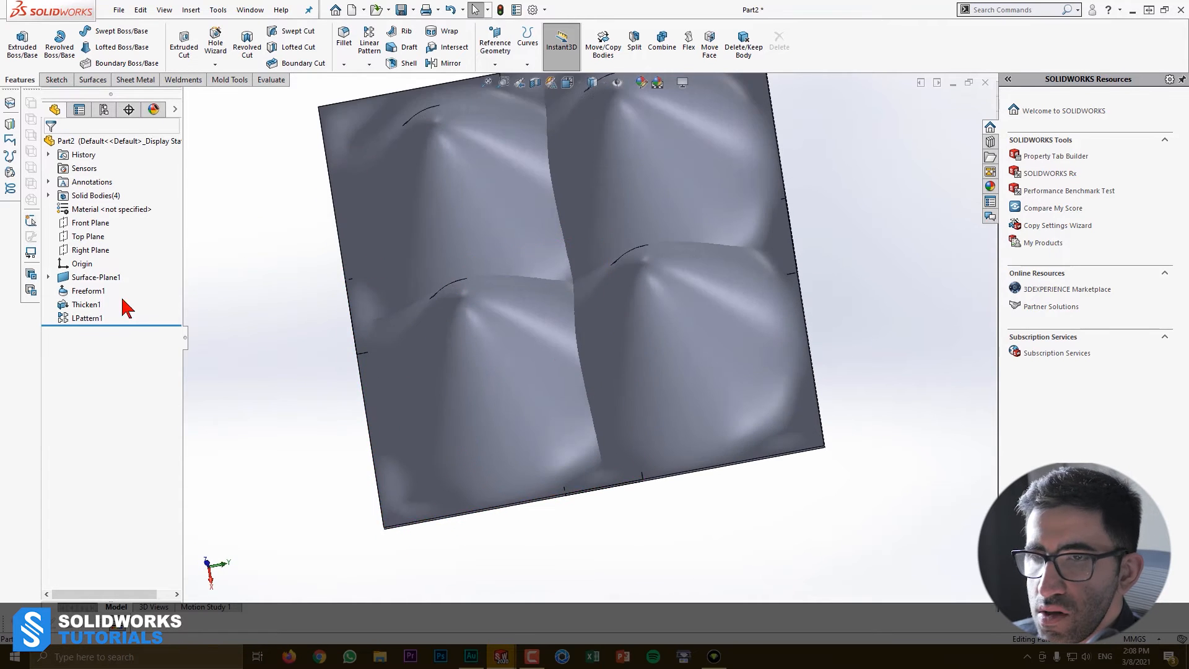
pyautogui.doubleClick(85, 318)
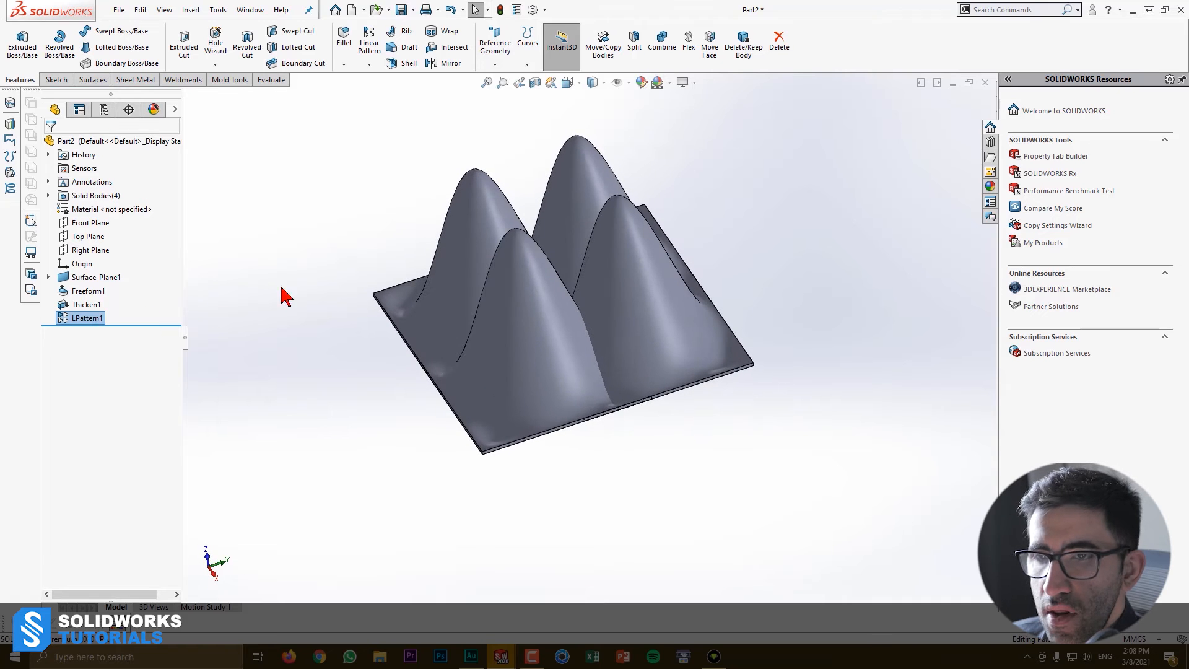
# Change LPattern1 to 5 instances in both directions, giving 25 bodies
pyautogui.doubleClick(85, 317)
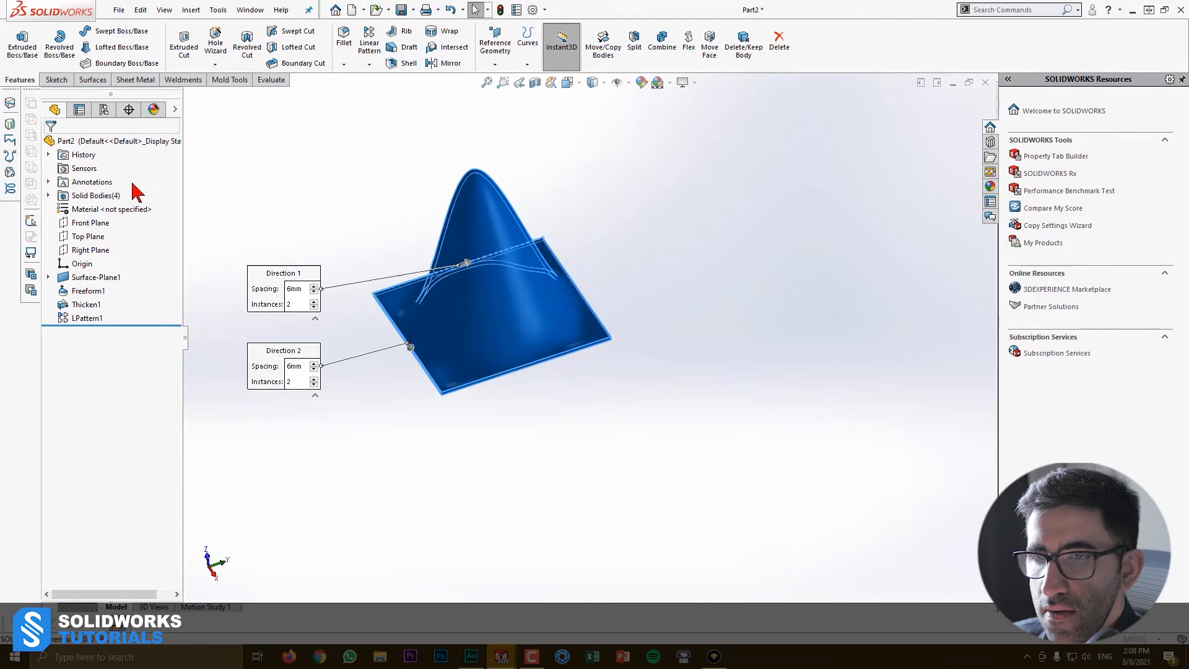
pyautogui.doubleClick(82, 318)
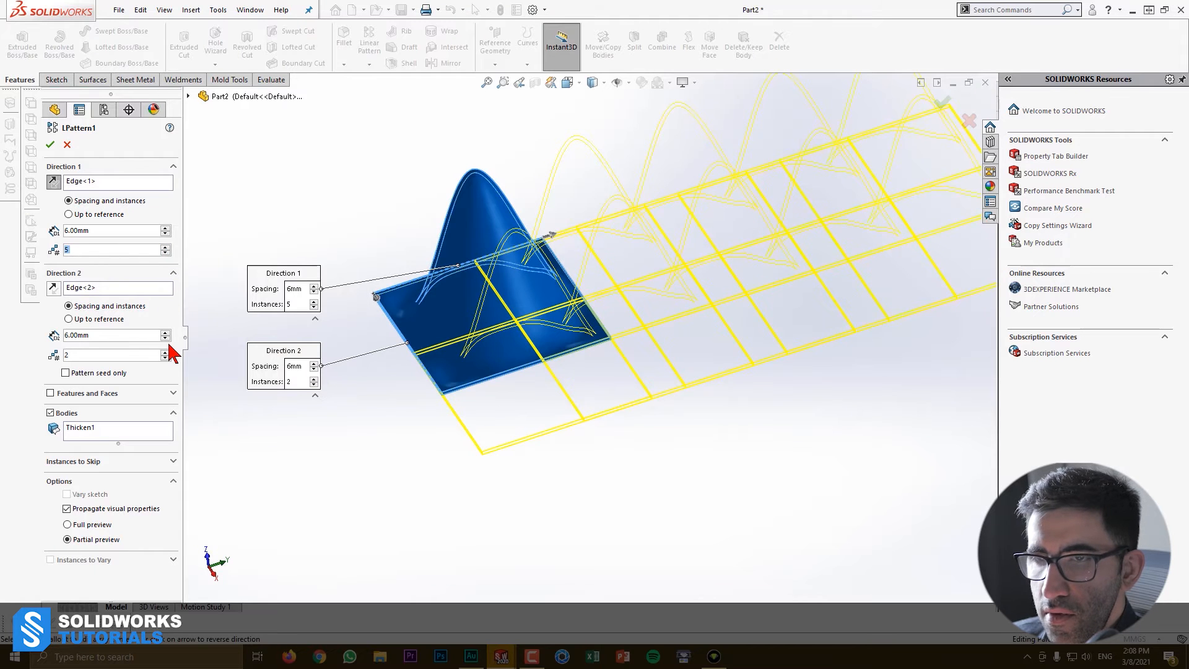
pyautogui.write('5')
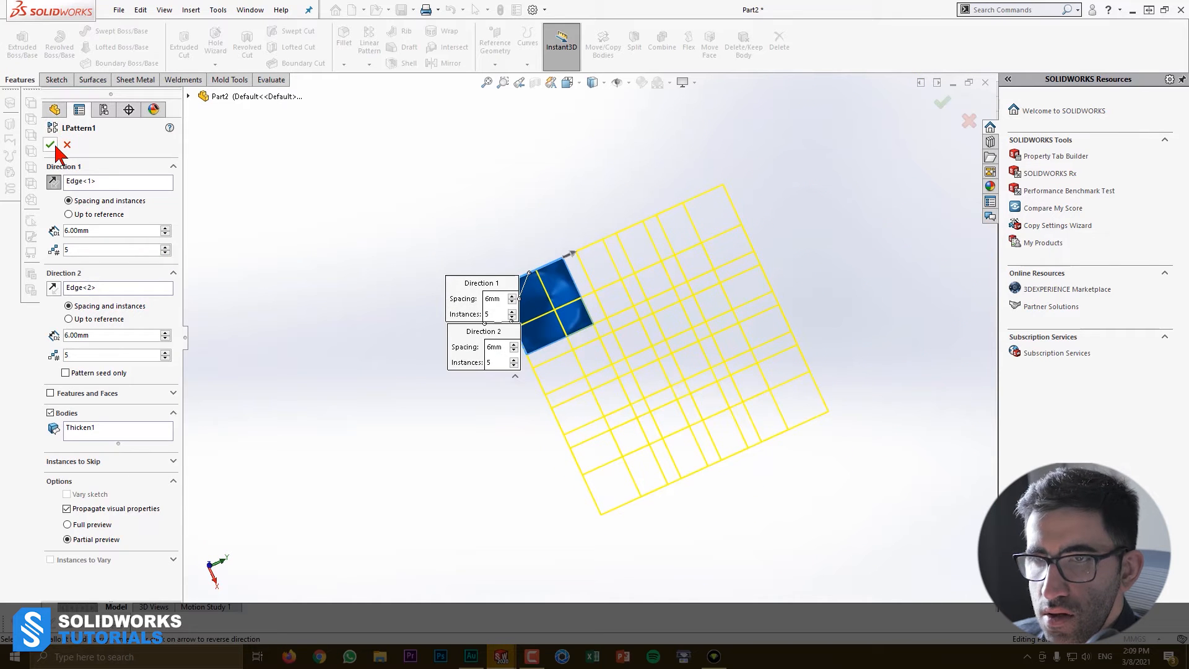
pyautogui.click(55, 145)
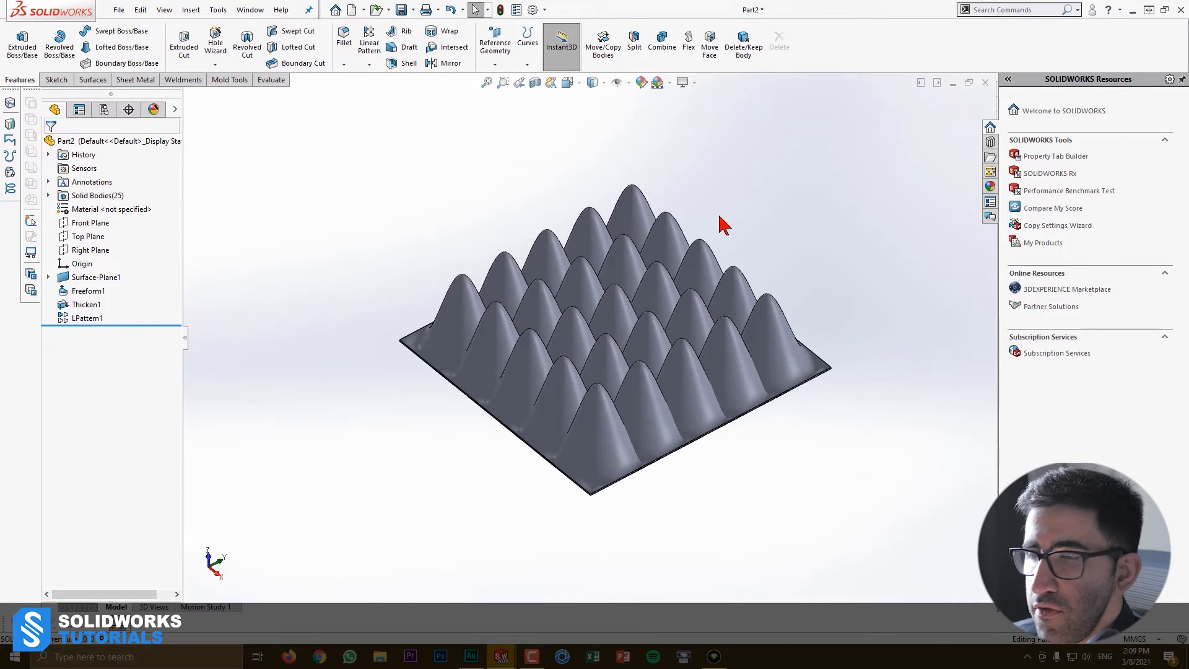
pyautogui.click(90, 195)
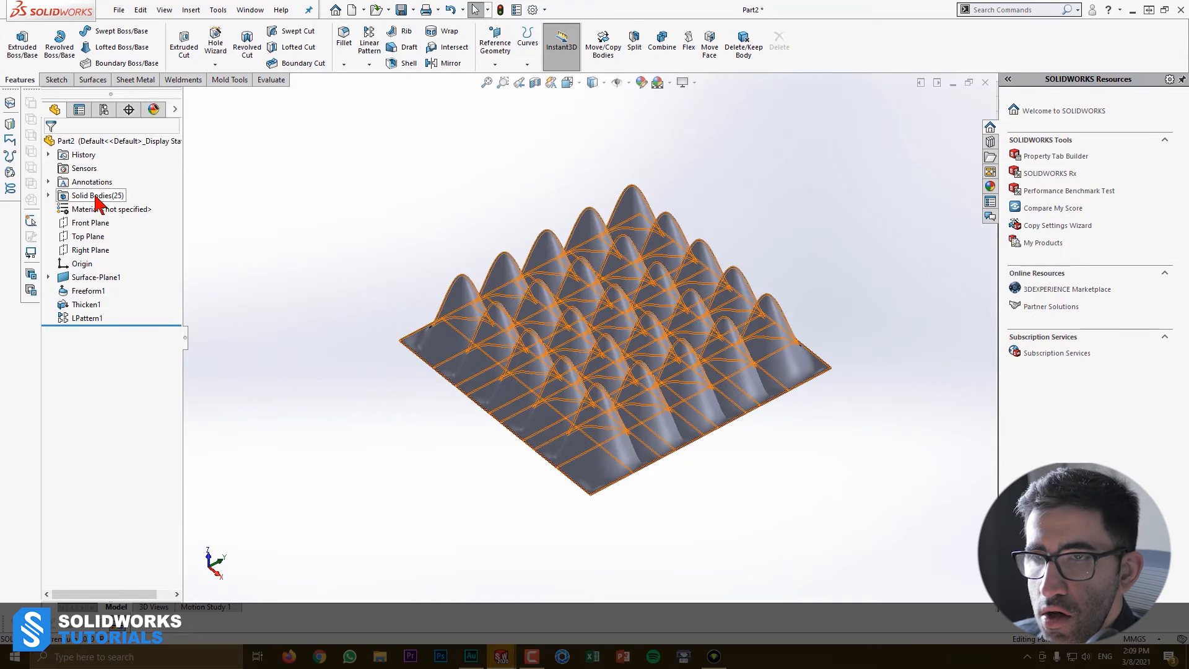
pyautogui.click(662, 39)
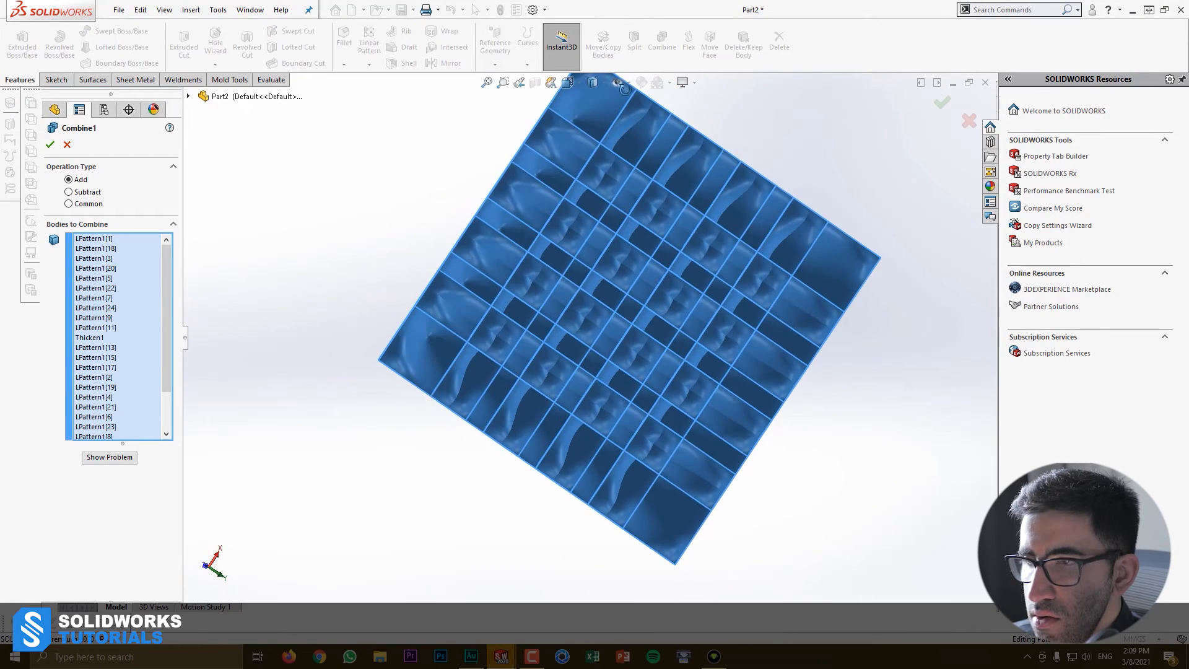
pyautogui.click(55, 144)
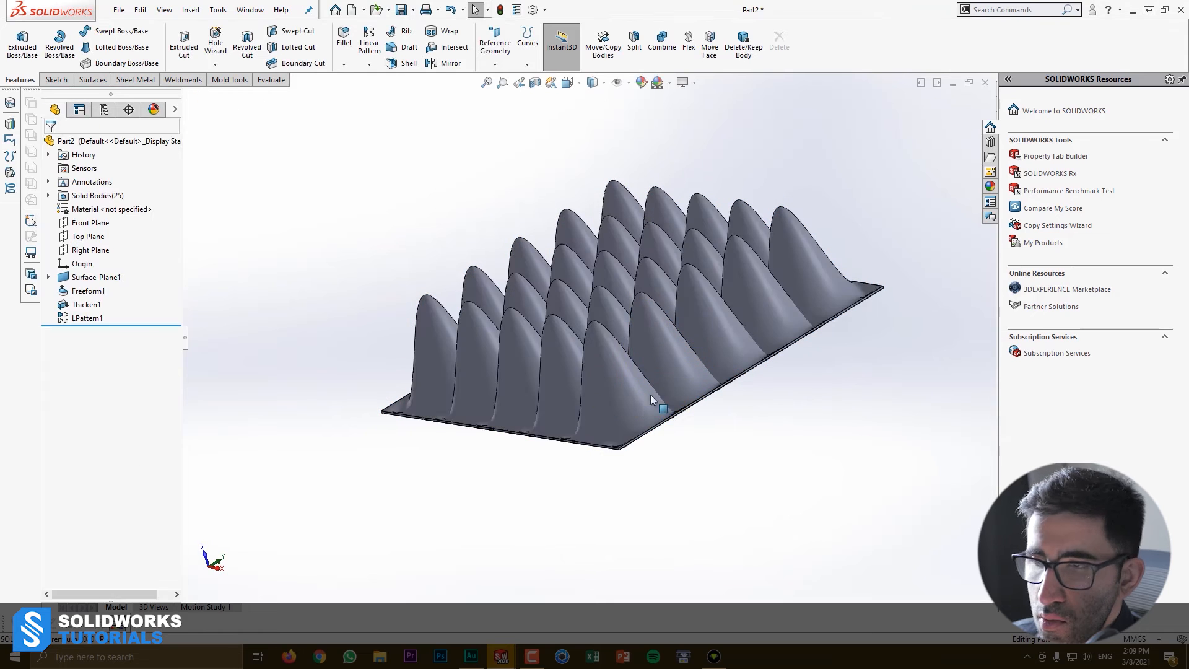
pyautogui.click(90, 222)
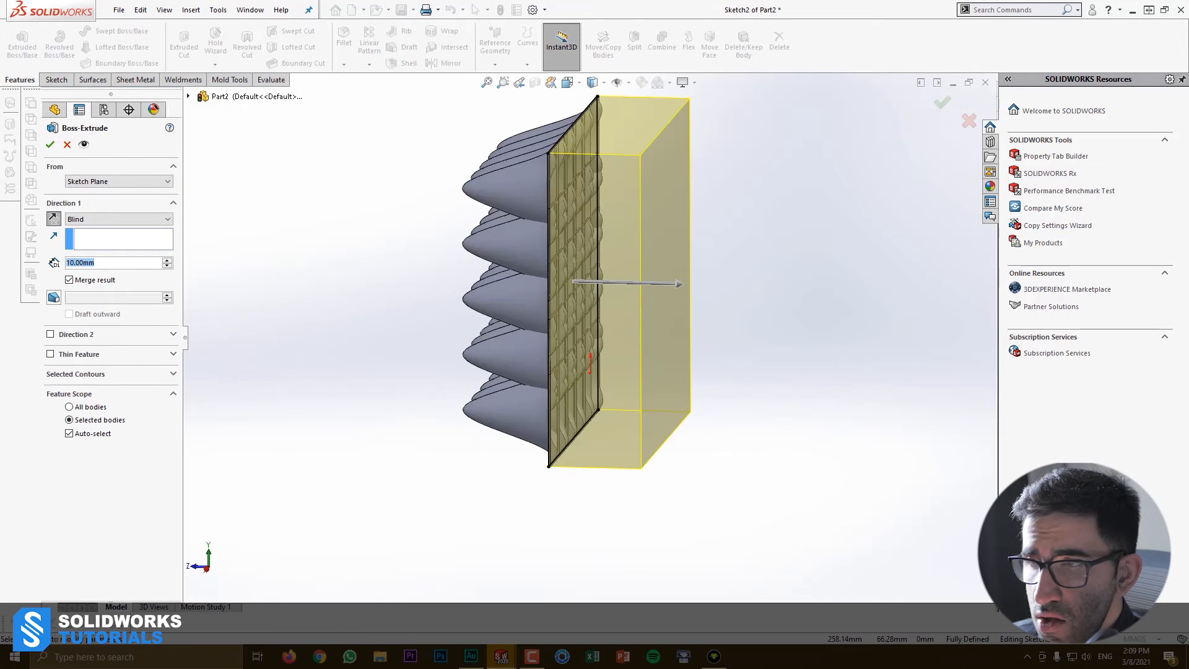
pyautogui.write('1.00mm')
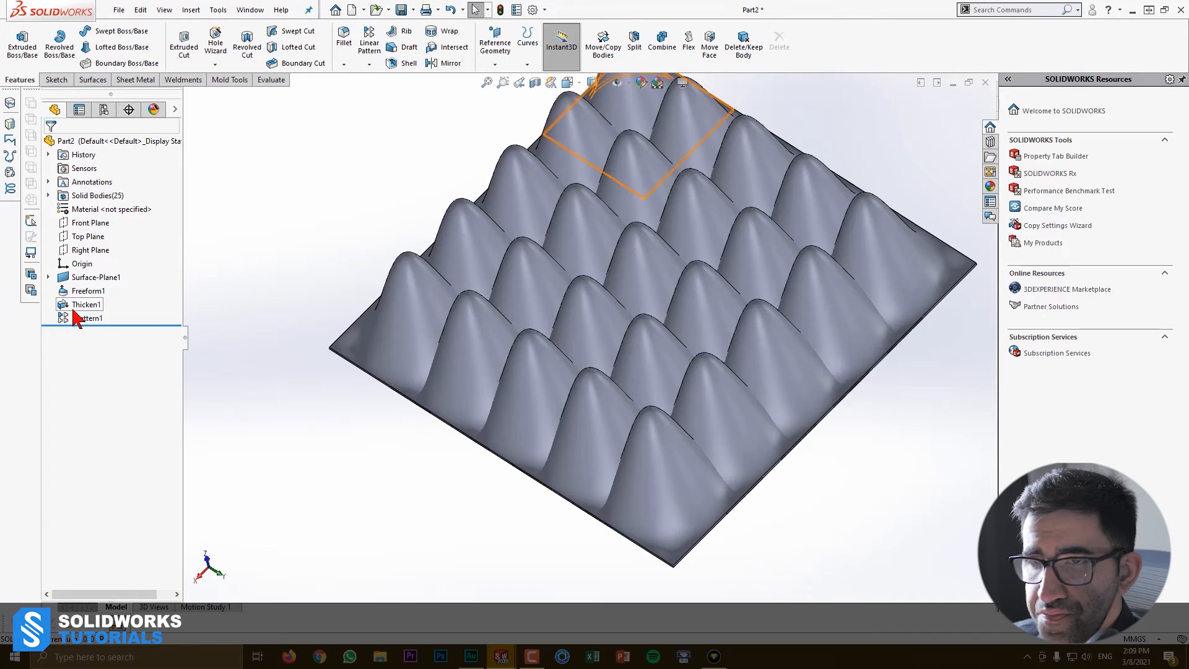
# Reset LPattern1 to 2 instances each way and merge the four bodies into Combine2
pyautogui.click(84, 318)
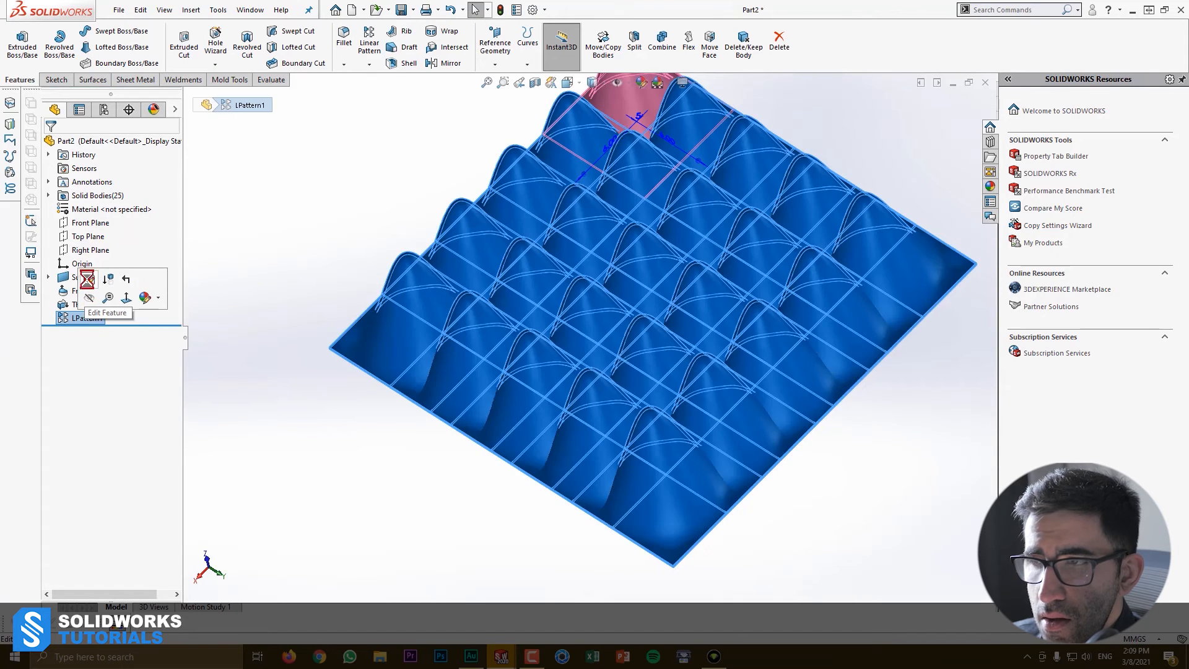
pyautogui.click(87, 279)
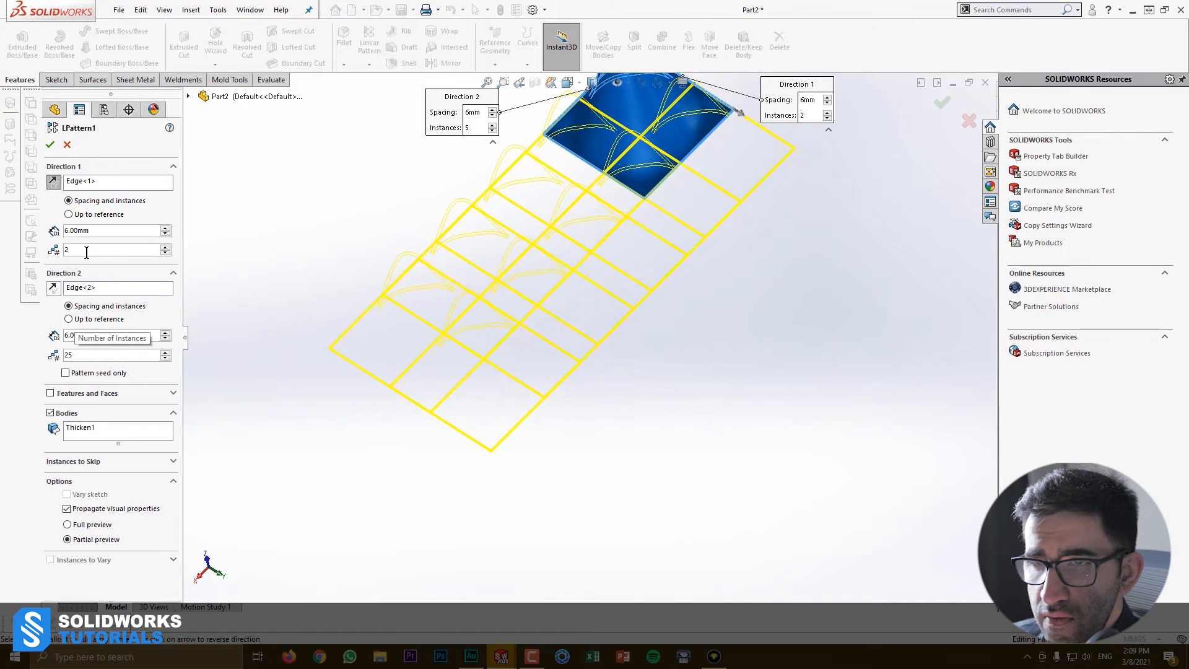
pyautogui.write('2')
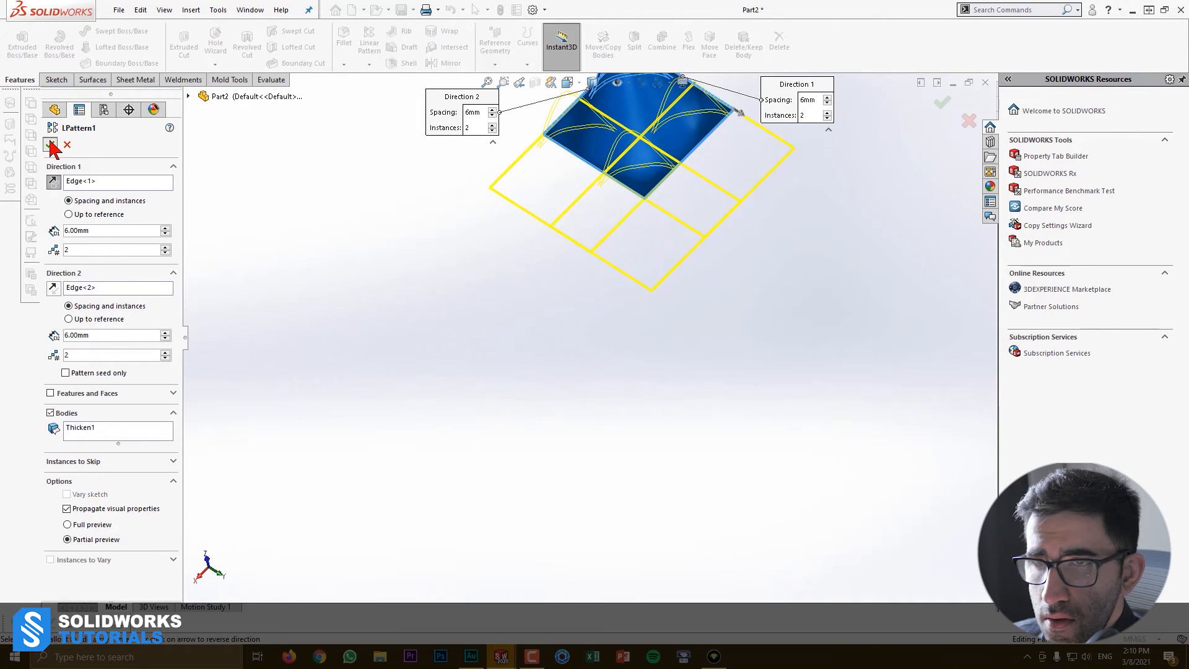
pyautogui.click(942, 102)
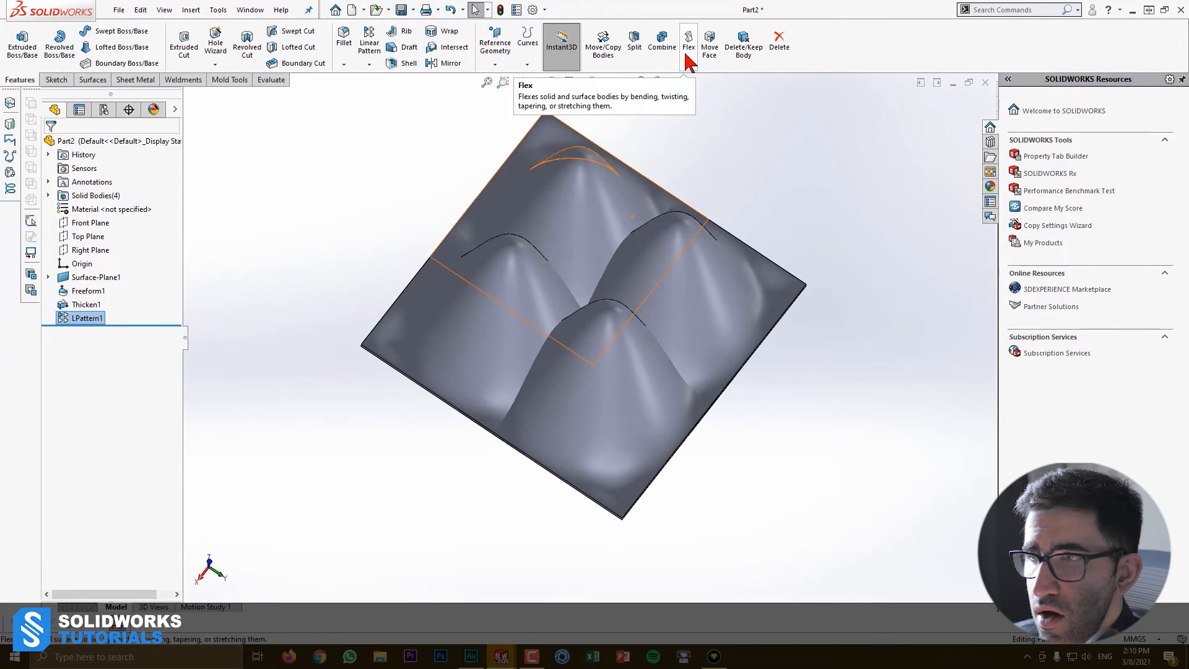
pyautogui.click(662, 39)
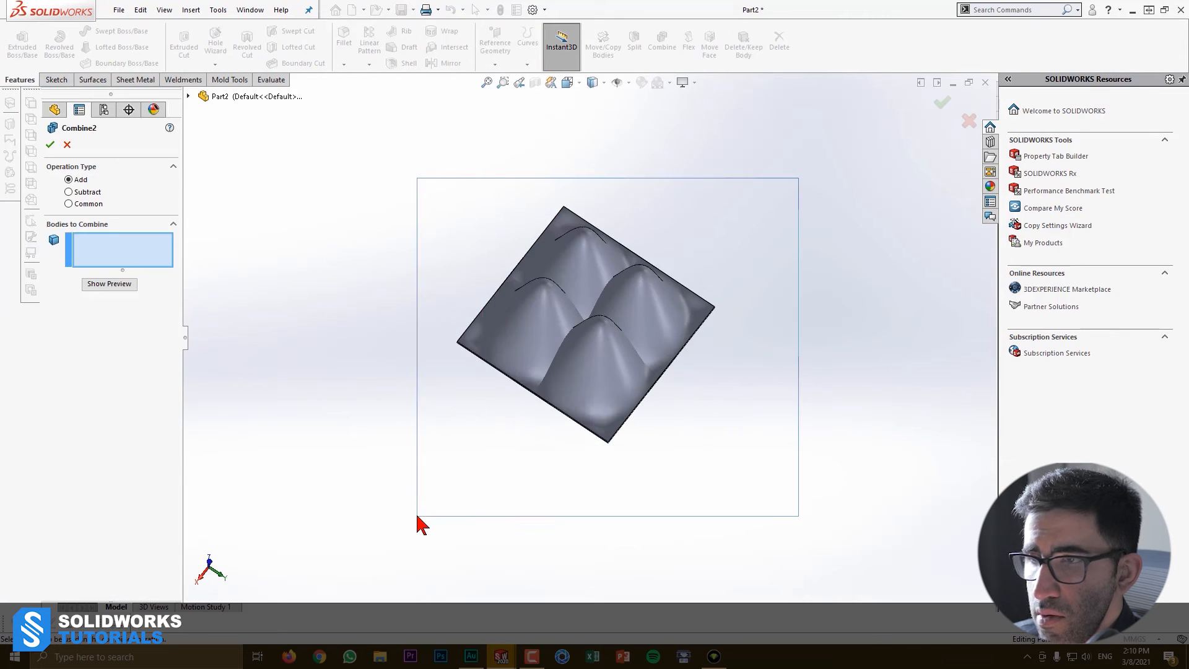
pyautogui.click(55, 144)
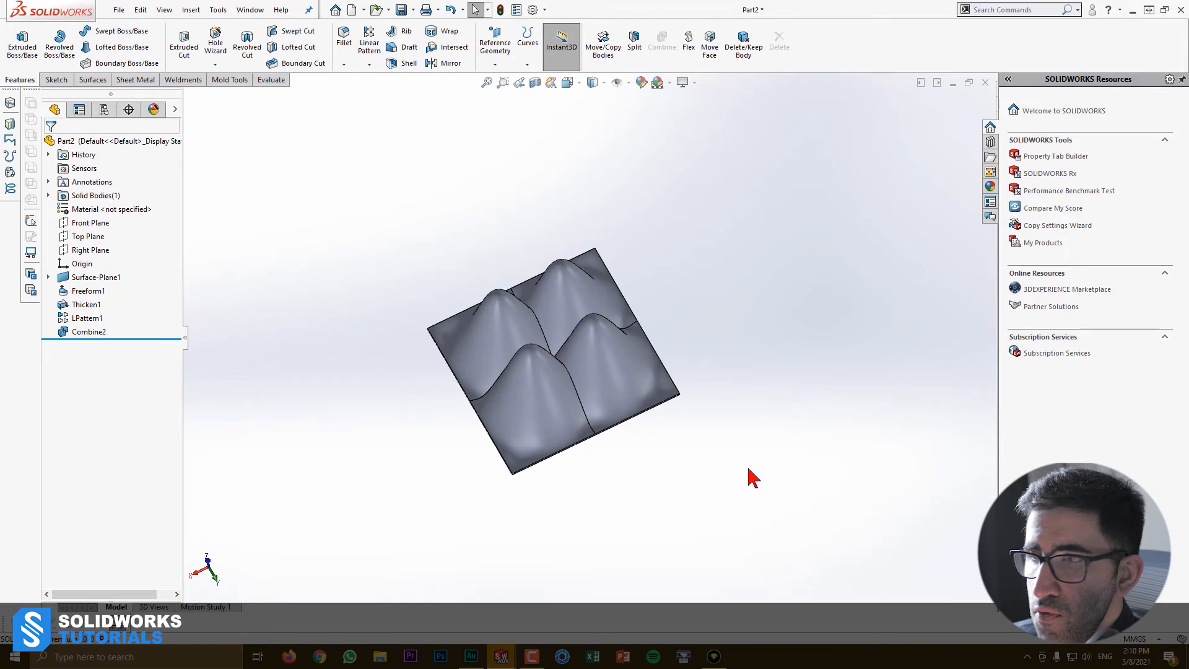
pyautogui.moveTo(647, 238)
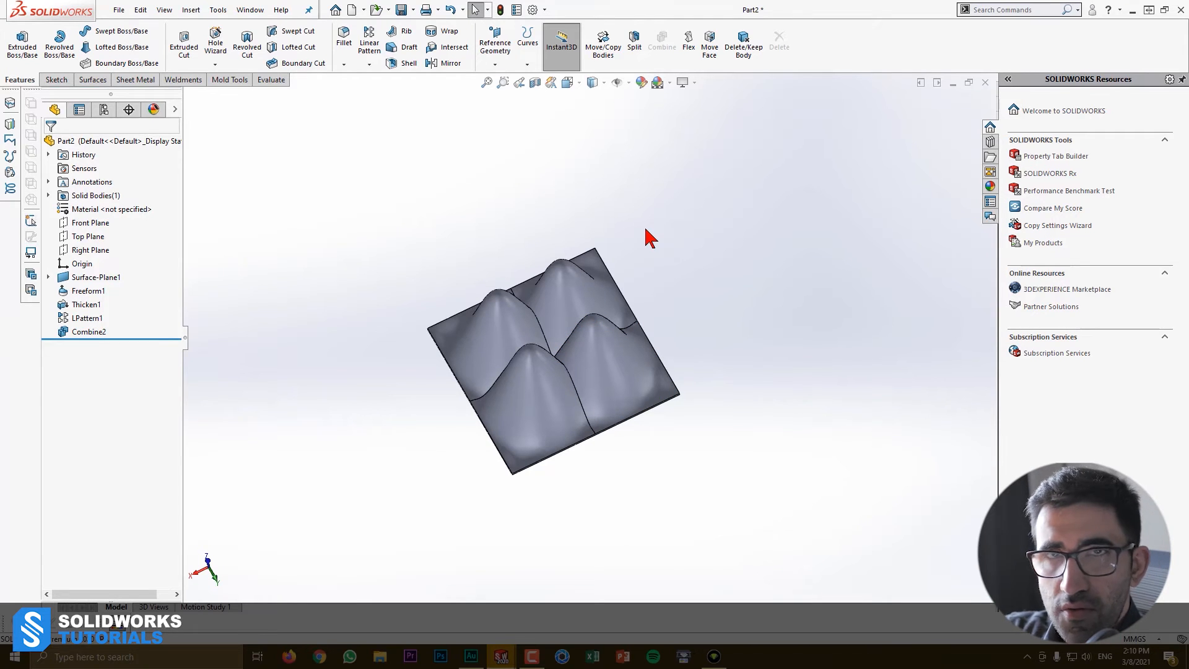
pyautogui.moveTo(705, 122)
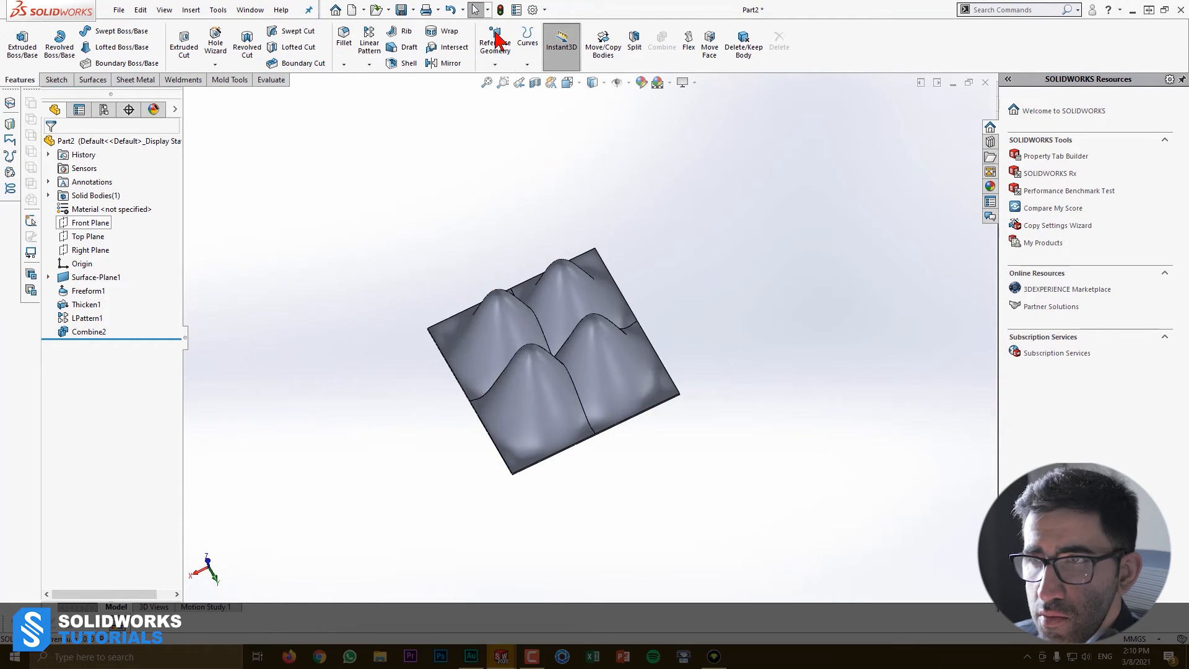
# Pattern the Combine2 body along two edges with 12mm spacing as LPattern2
pyautogui.click(368, 39)
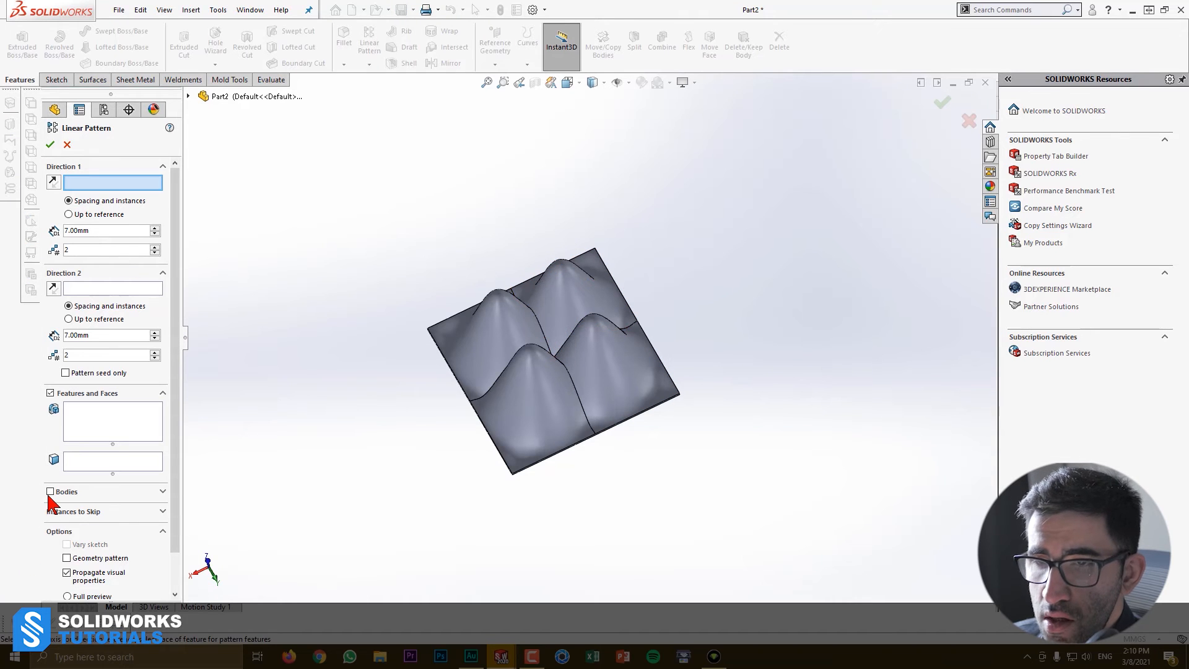
pyautogui.click(50, 492)
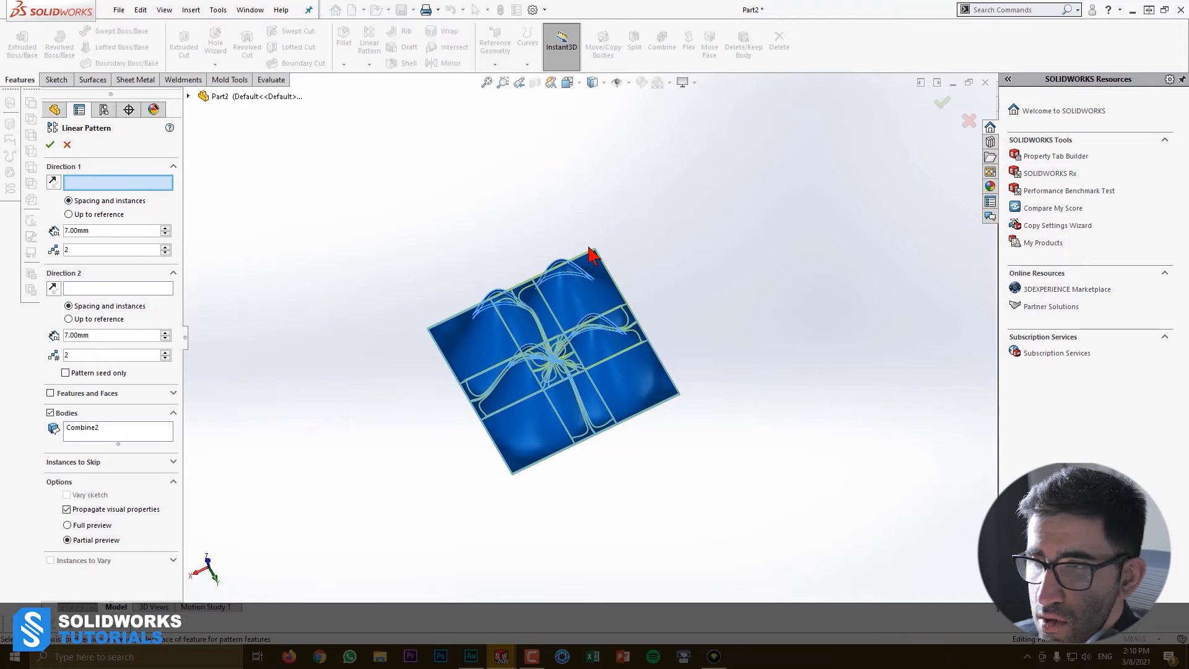
pyautogui.click(589, 254)
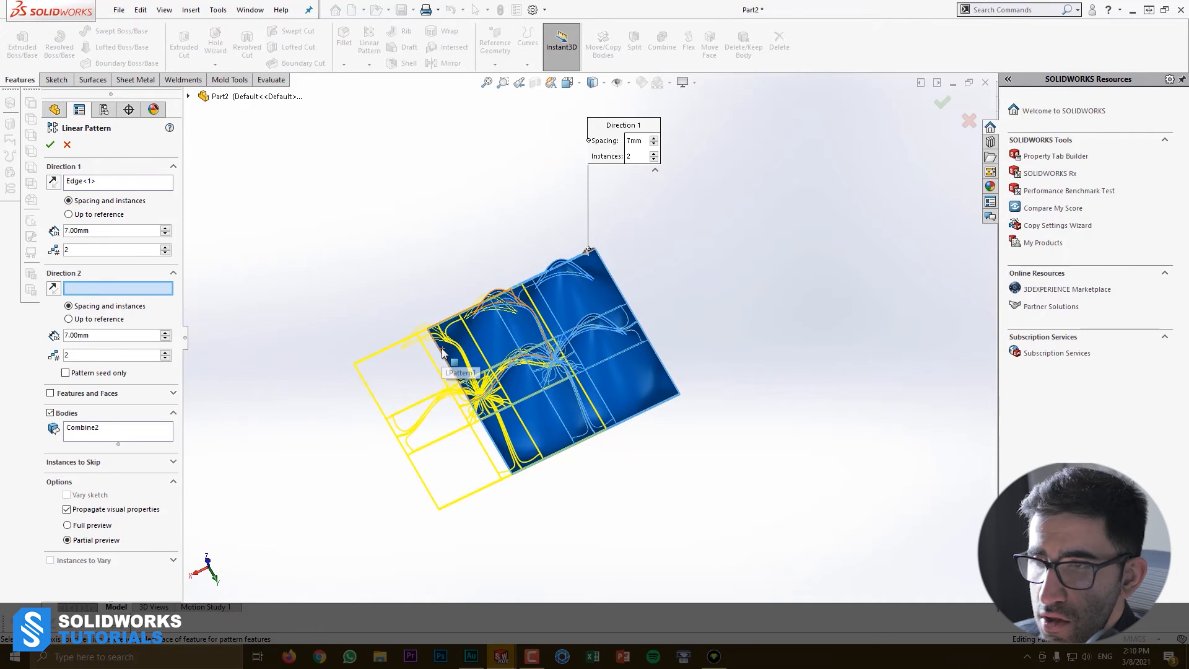
pyautogui.click(434, 333)
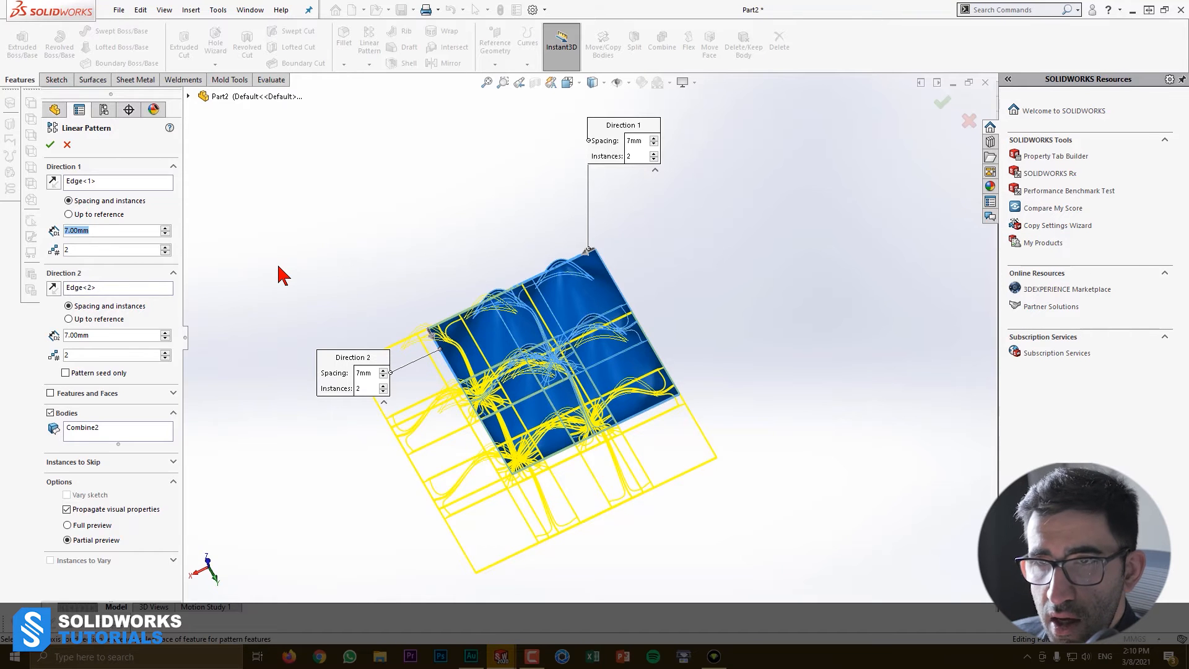
pyautogui.write('12mm')
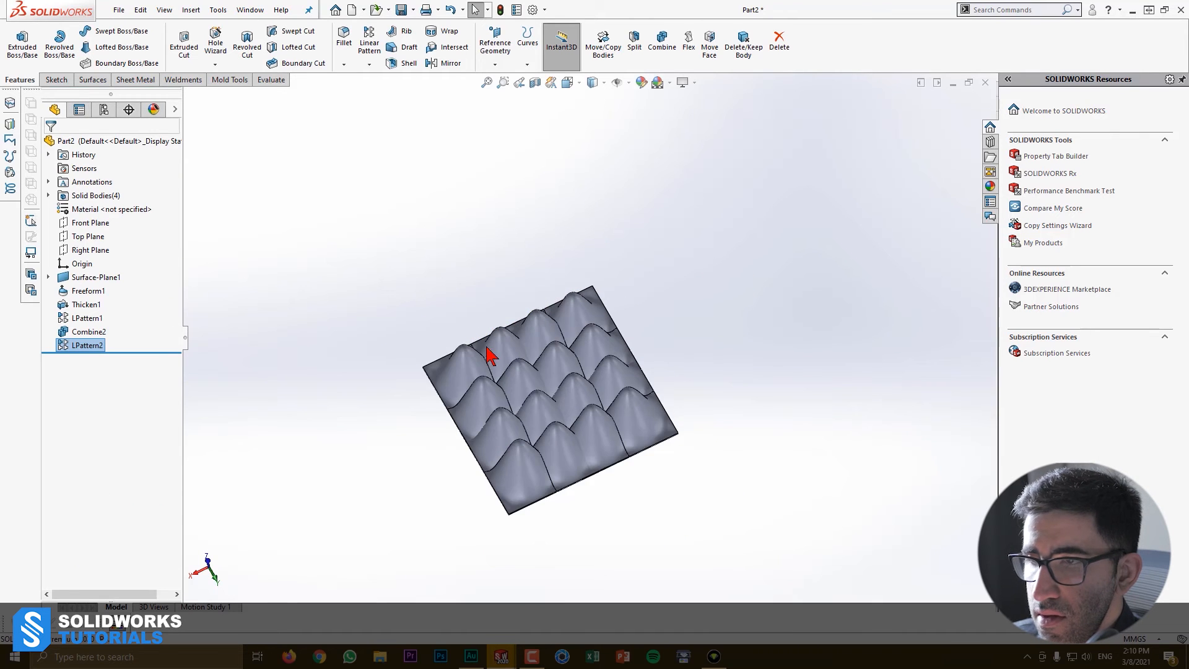
# Combine the four patterned sixteen-peak blocks into one body, Combine3
pyautogui.click(662, 39)
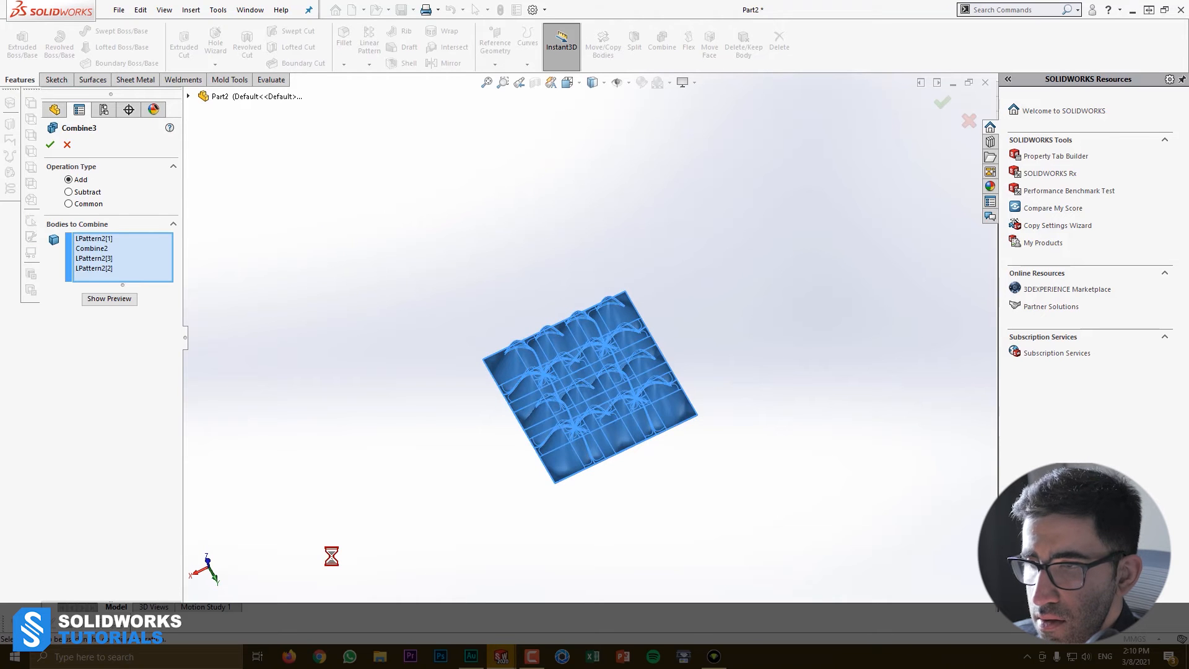
pyautogui.click(51, 145)
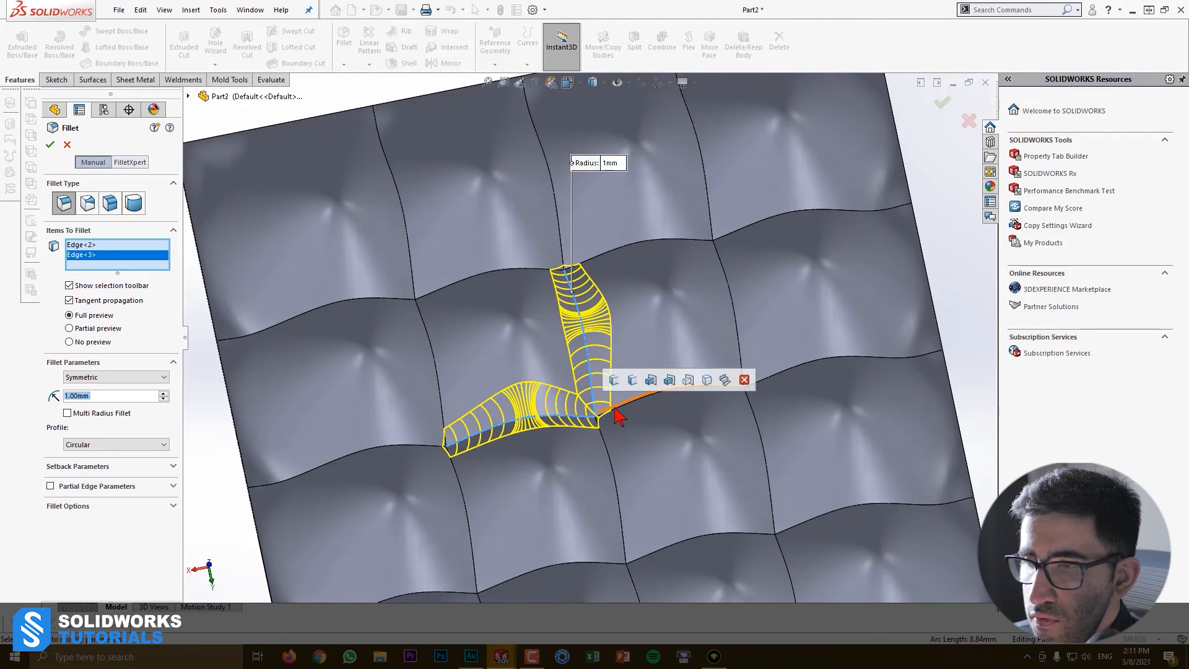
# Apply 1 mm fillets to the centre valley edge pairs, then add the upper valley edge
pyautogui.click(611, 412)
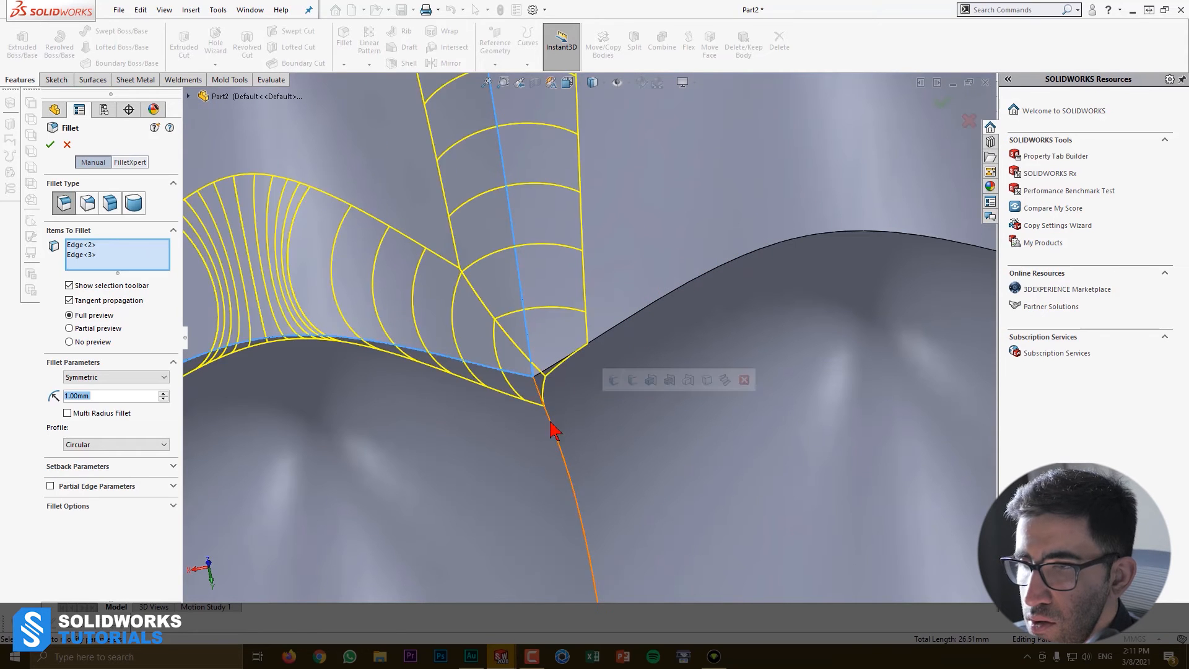
pyautogui.click(56, 144)
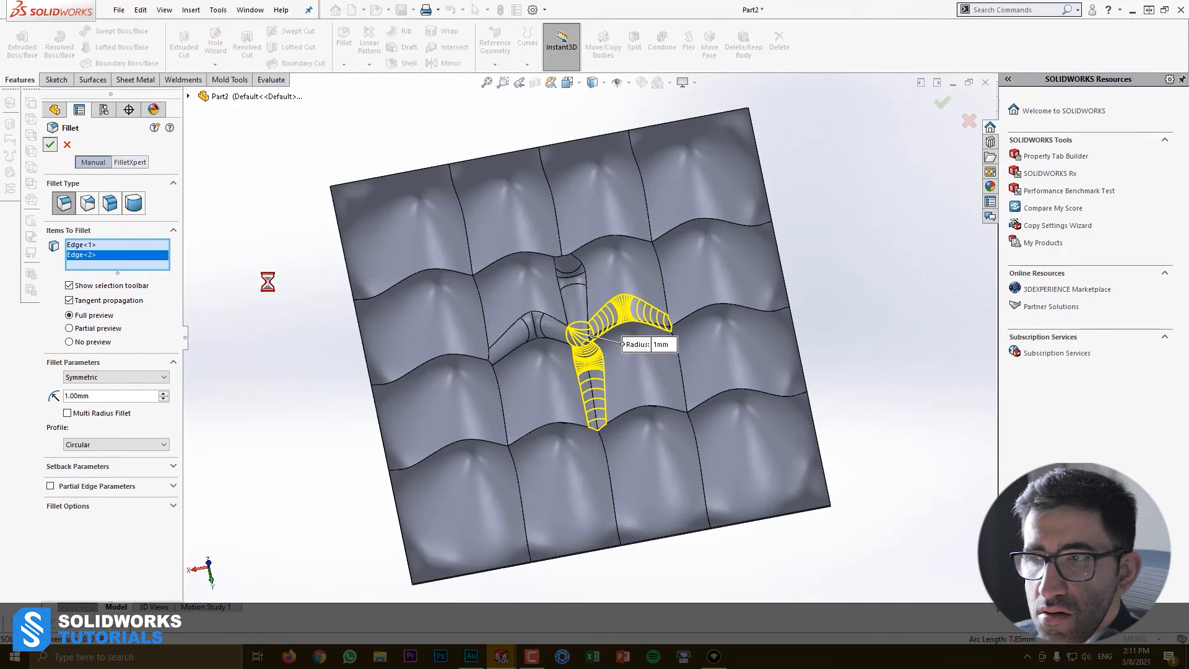
pyautogui.click(51, 145)
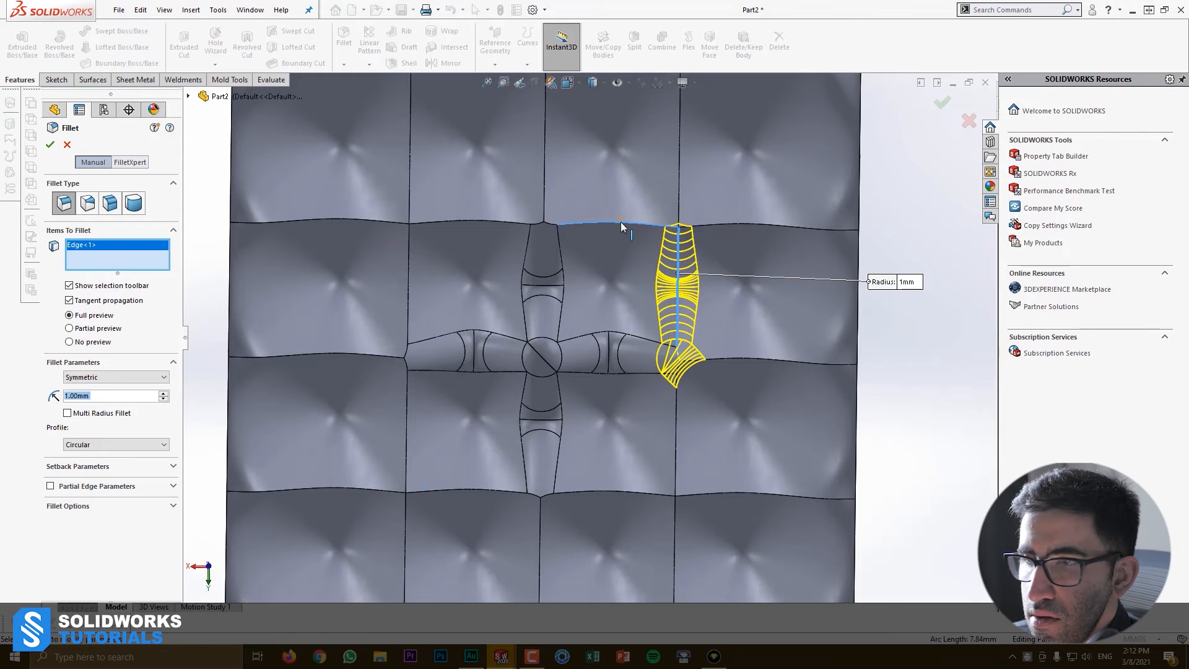
pyautogui.click(622, 226)
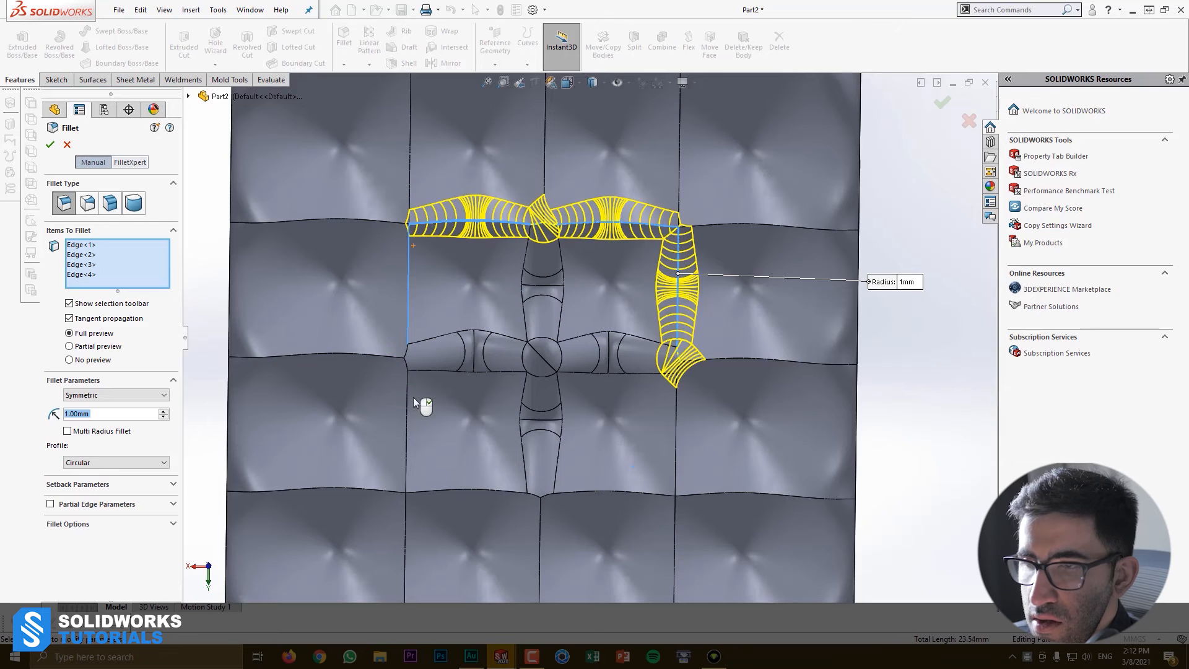
# Add the left and bottom valley edges to close the eight-edge ring and apply Fillet3
pyautogui.click(412, 295)
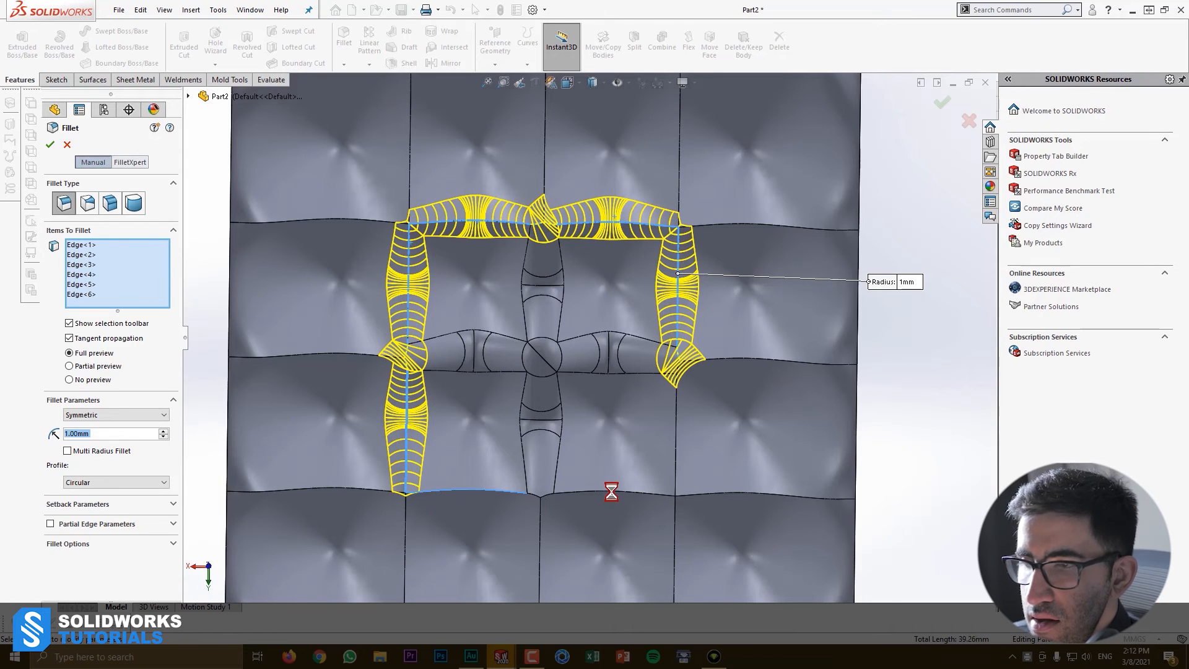
pyautogui.click(486, 490)
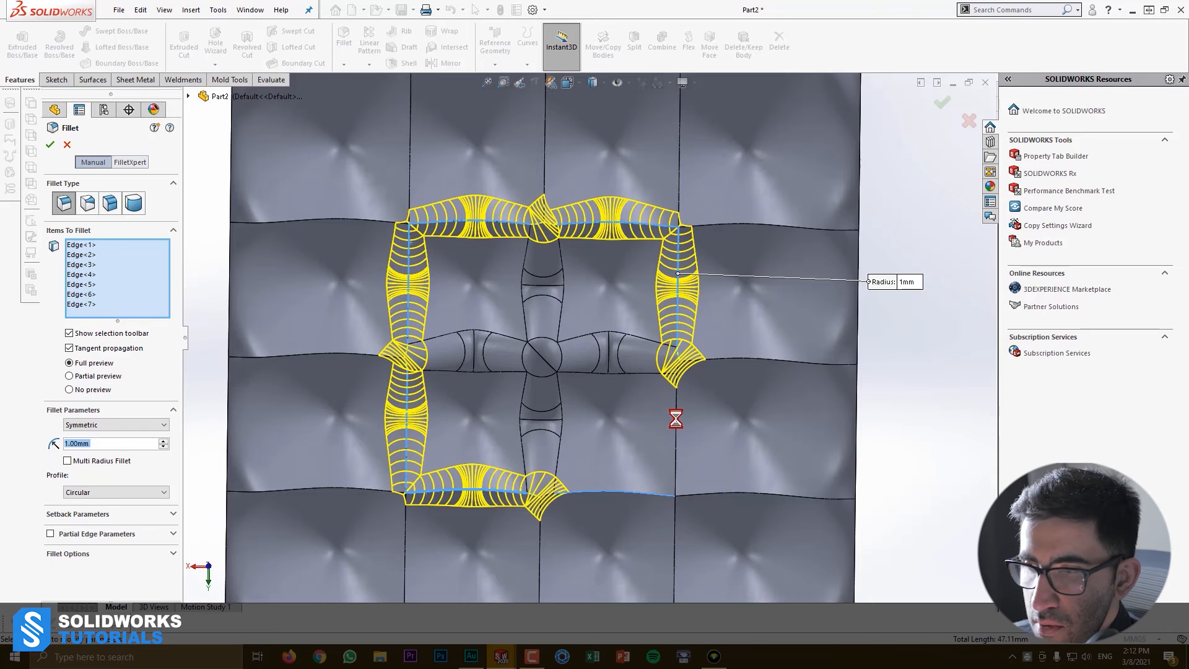
pyautogui.click(676, 419)
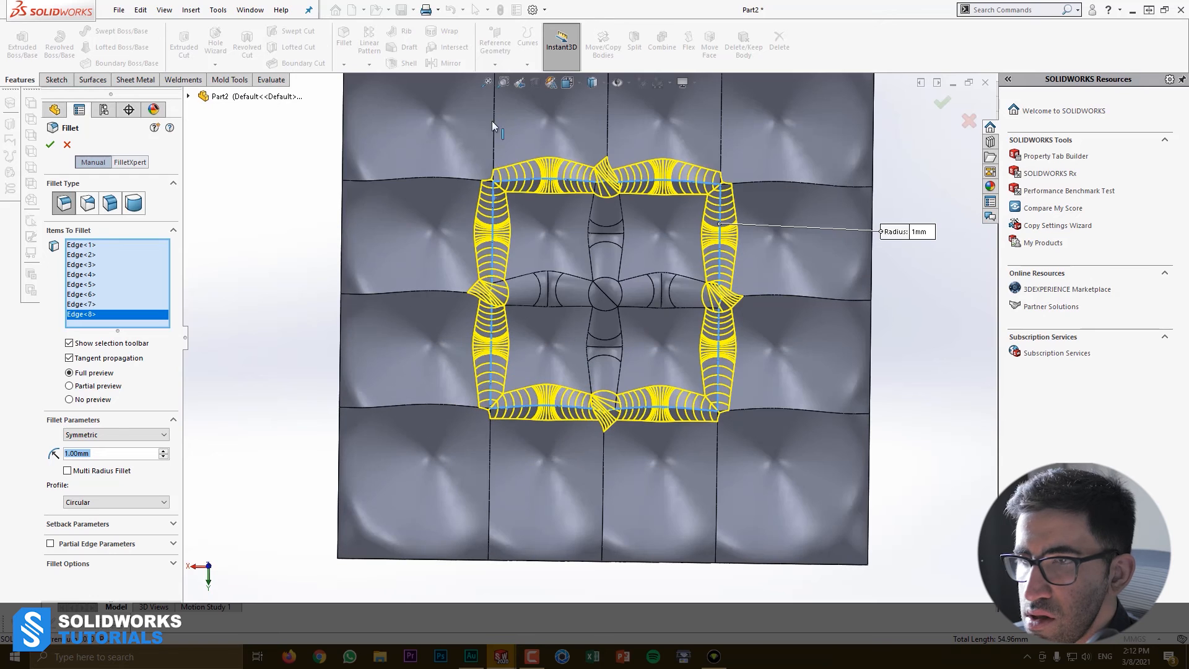
pyautogui.click(55, 145)
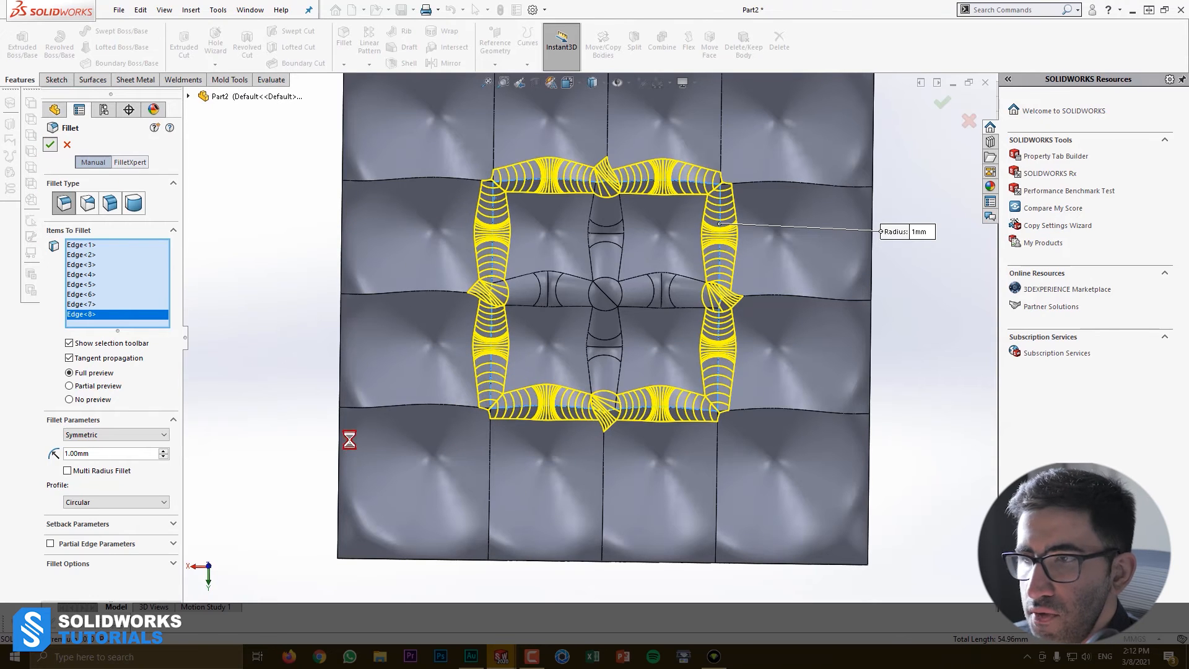
pyautogui.click(41, 144)
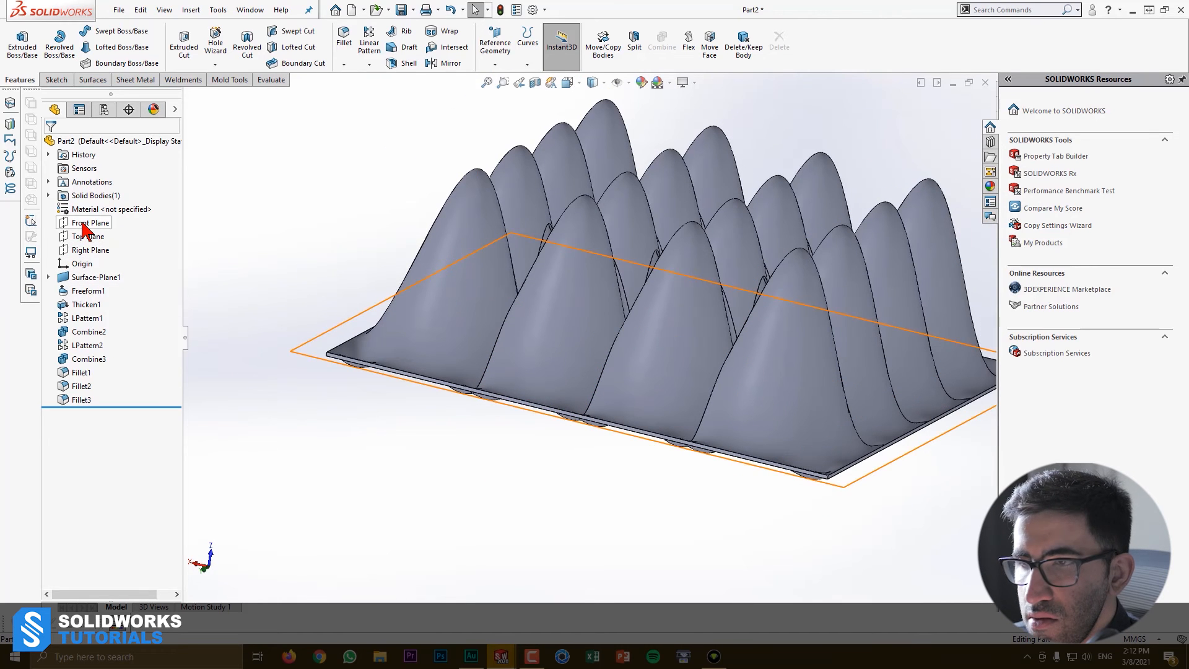
# Draw a rectangle enclosing the panel on Front Plane, then try and cancel a boss extrusion
pyautogui.click(90, 222)
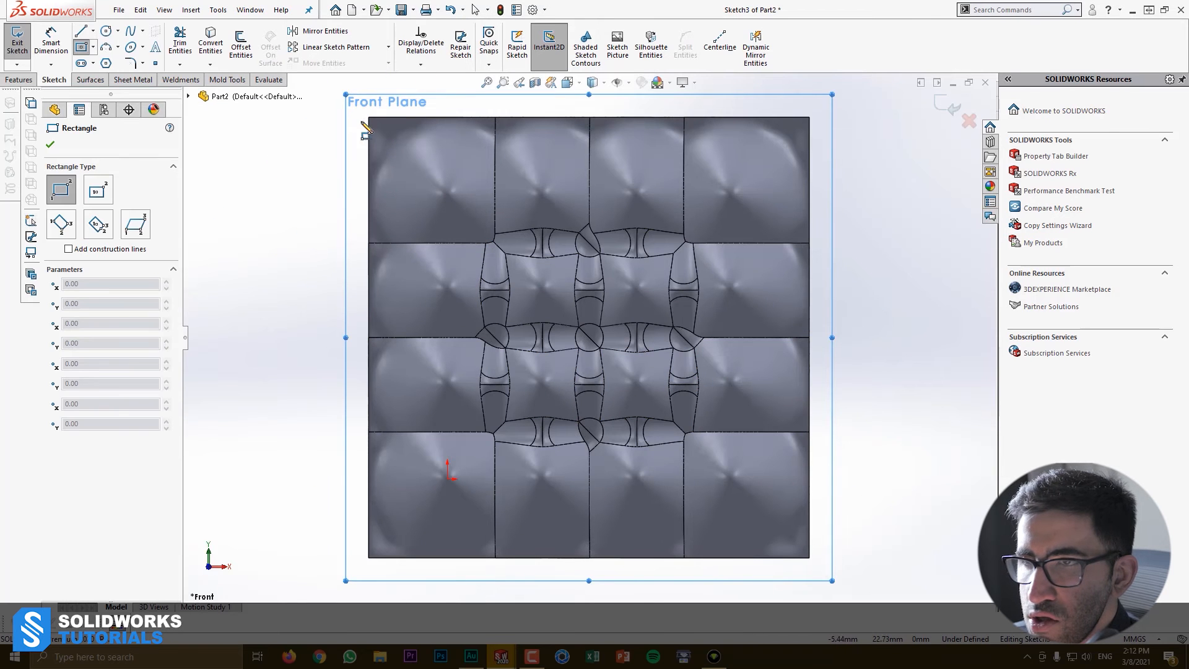
pyautogui.moveTo(368, 118); pyautogui.dragTo(815, 557)
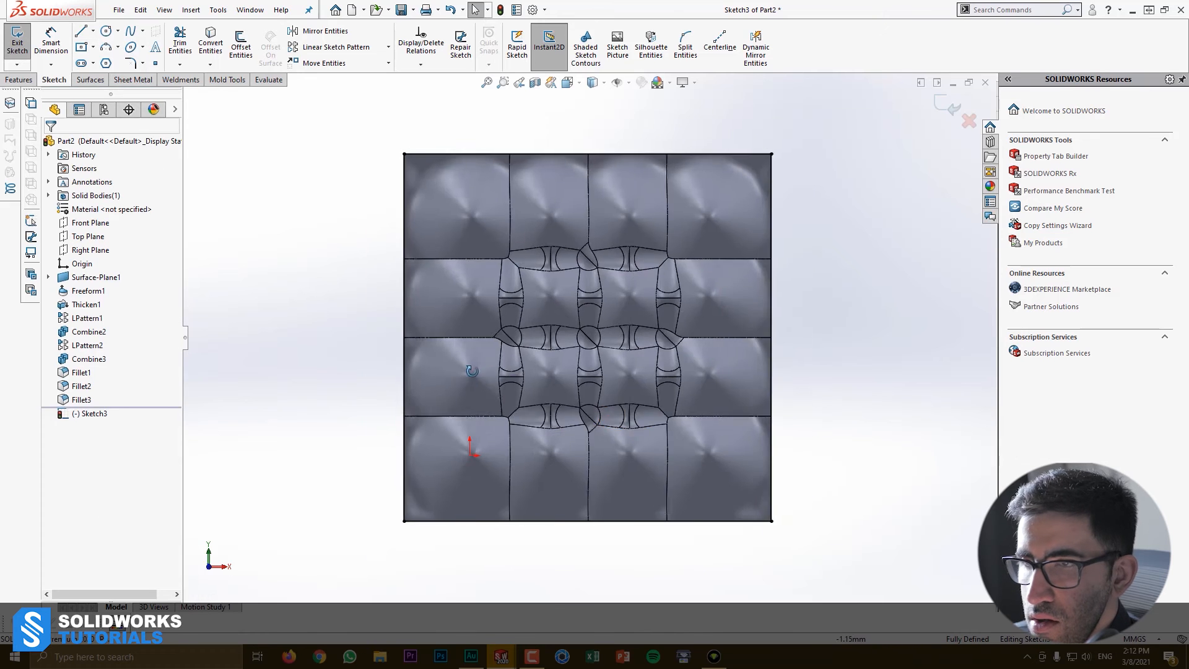
pyautogui.click(19, 80)
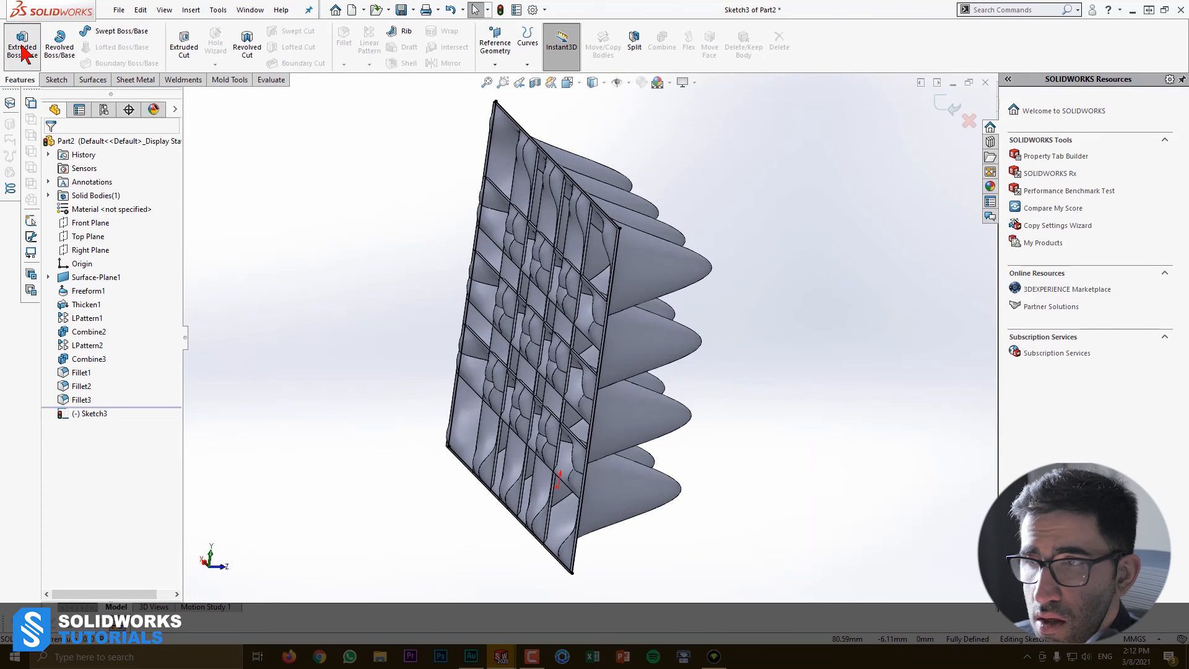
pyautogui.click(23, 40)
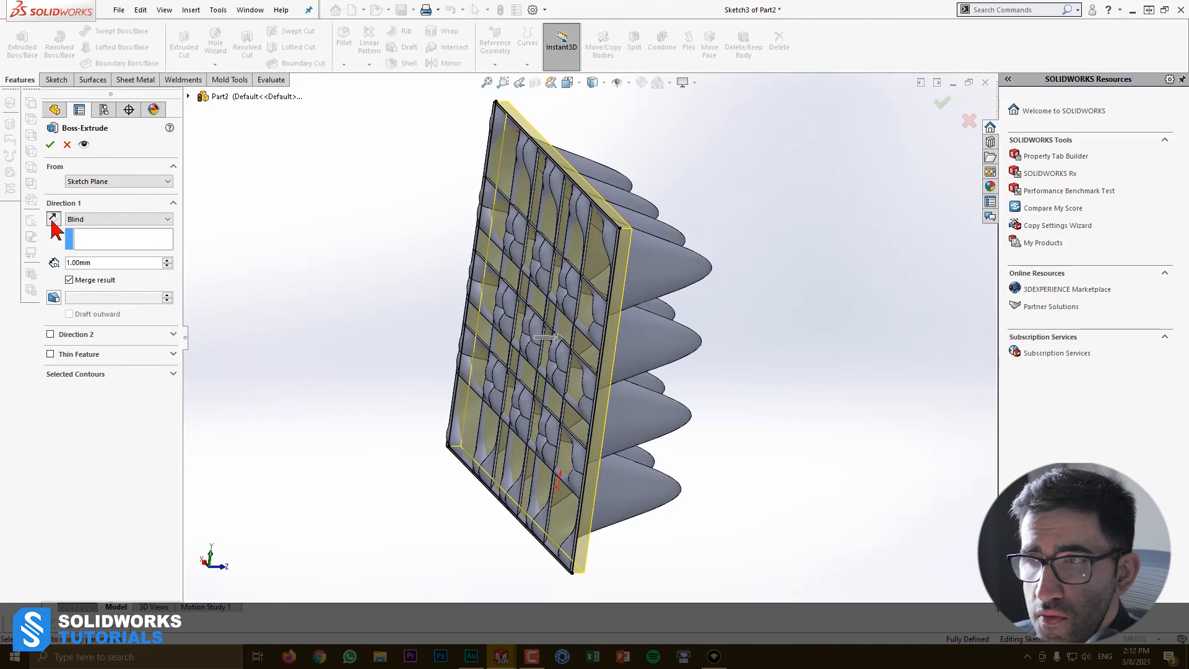
pyautogui.click(52, 219)
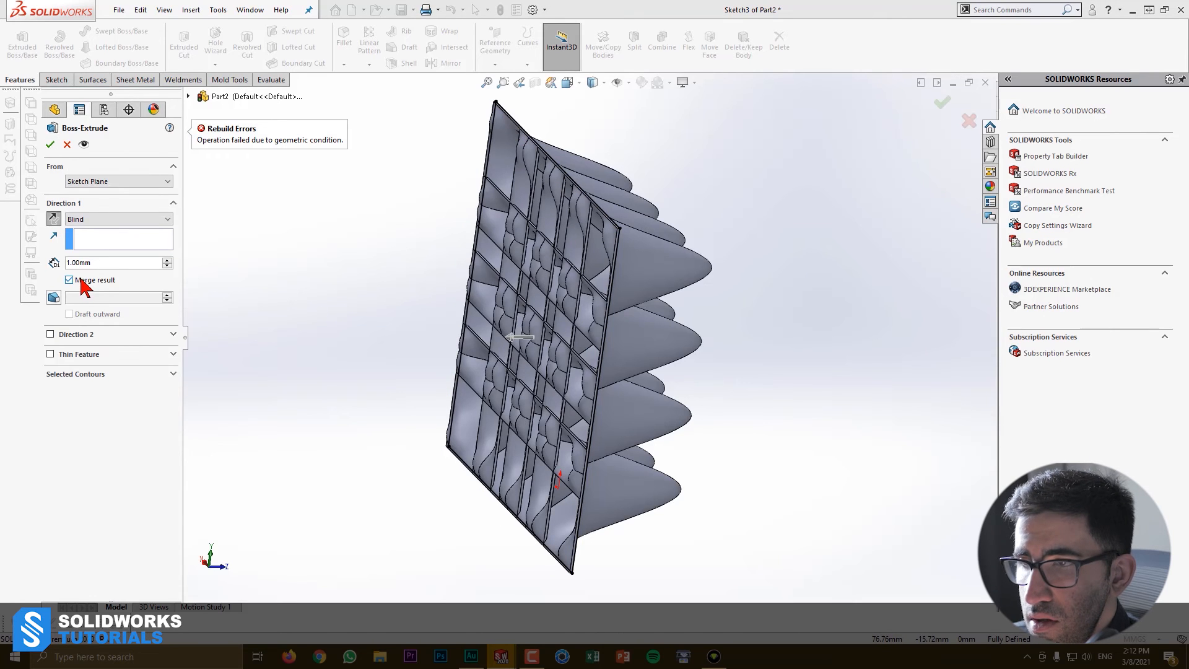
pyautogui.click(42, 144)
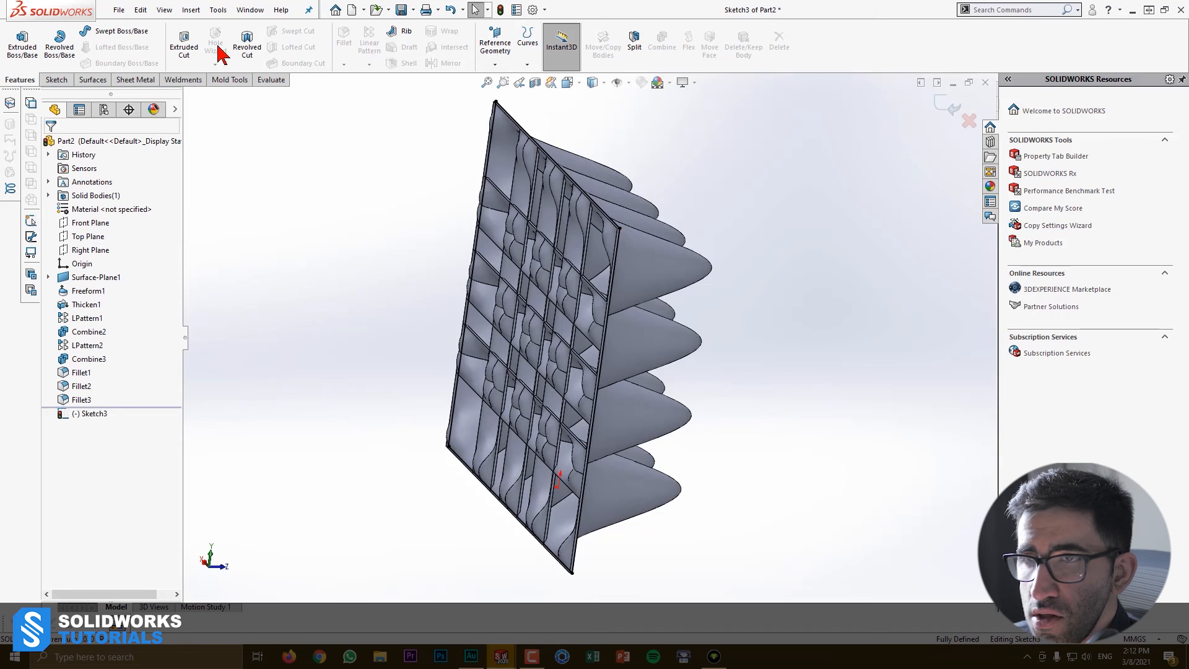
# Extrude-cut through Sketch3 with Direction 2 enabled to create Cut-Extrude1
pyautogui.click(182, 43)
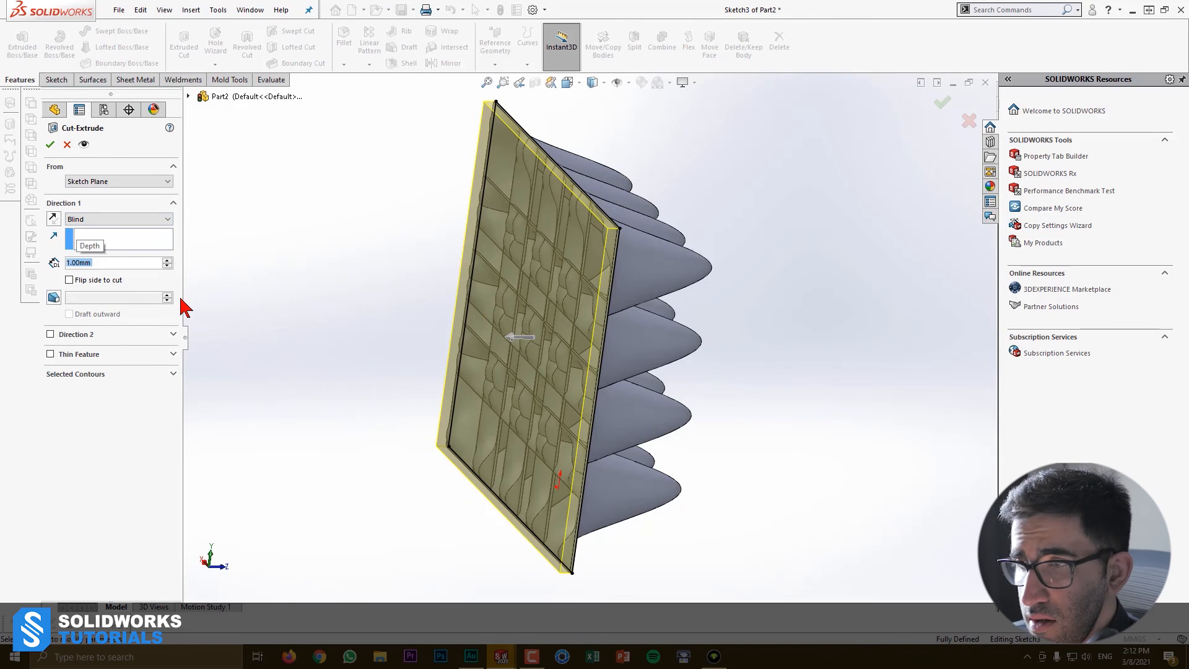
pyautogui.click(50, 333)
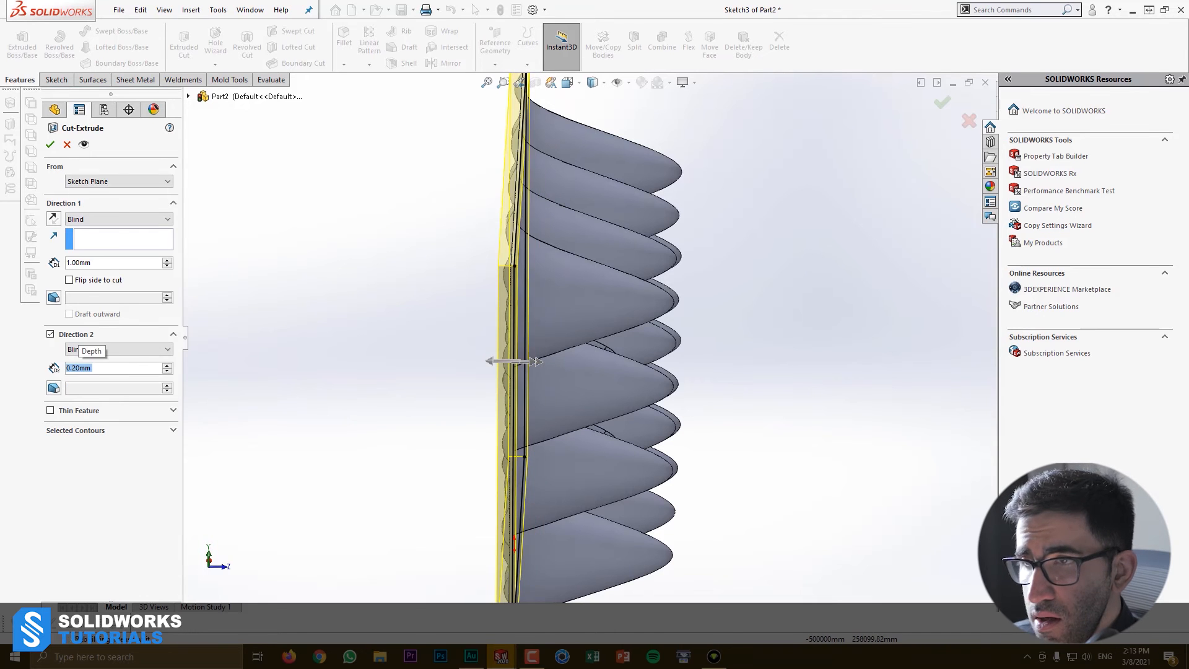
pyautogui.click(53, 144)
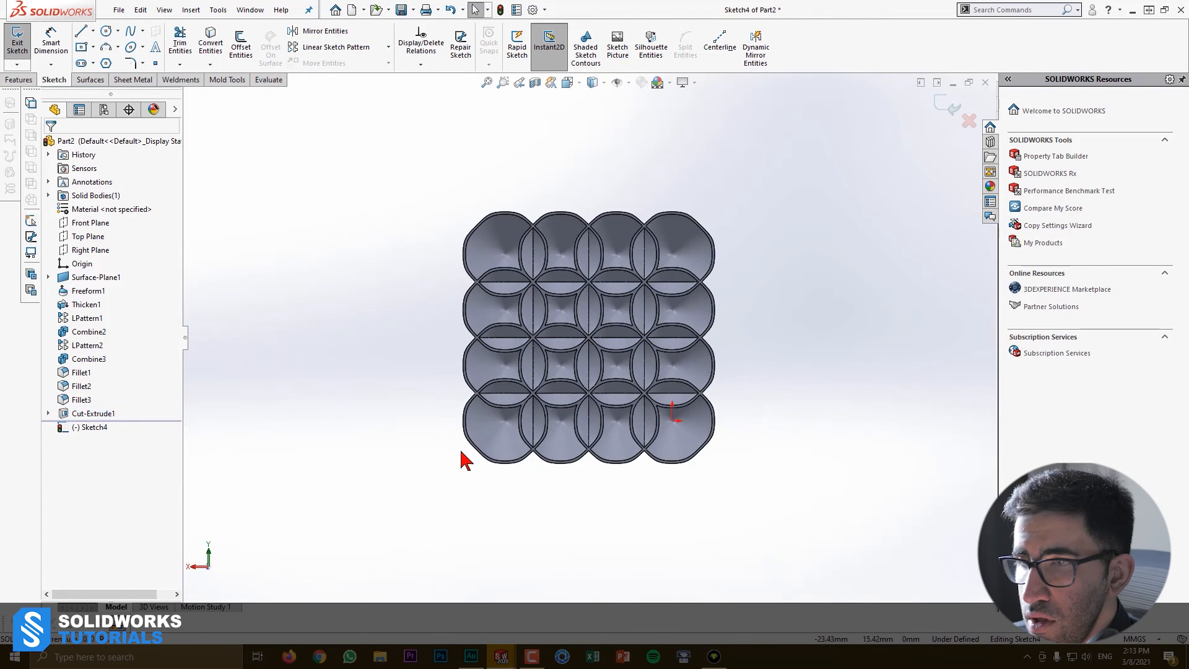
# Extrude Sketch4 into the Boss-Extrude3 base slab and sketch on its face
pyautogui.click(81, 48)
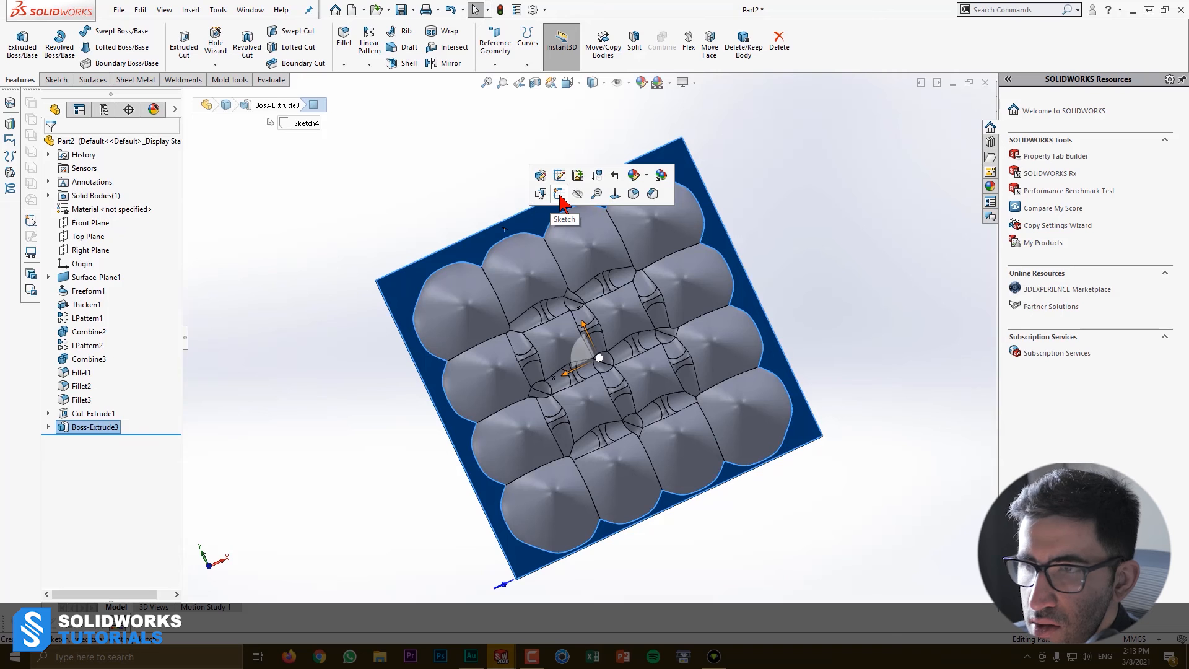
pyautogui.click(559, 194)
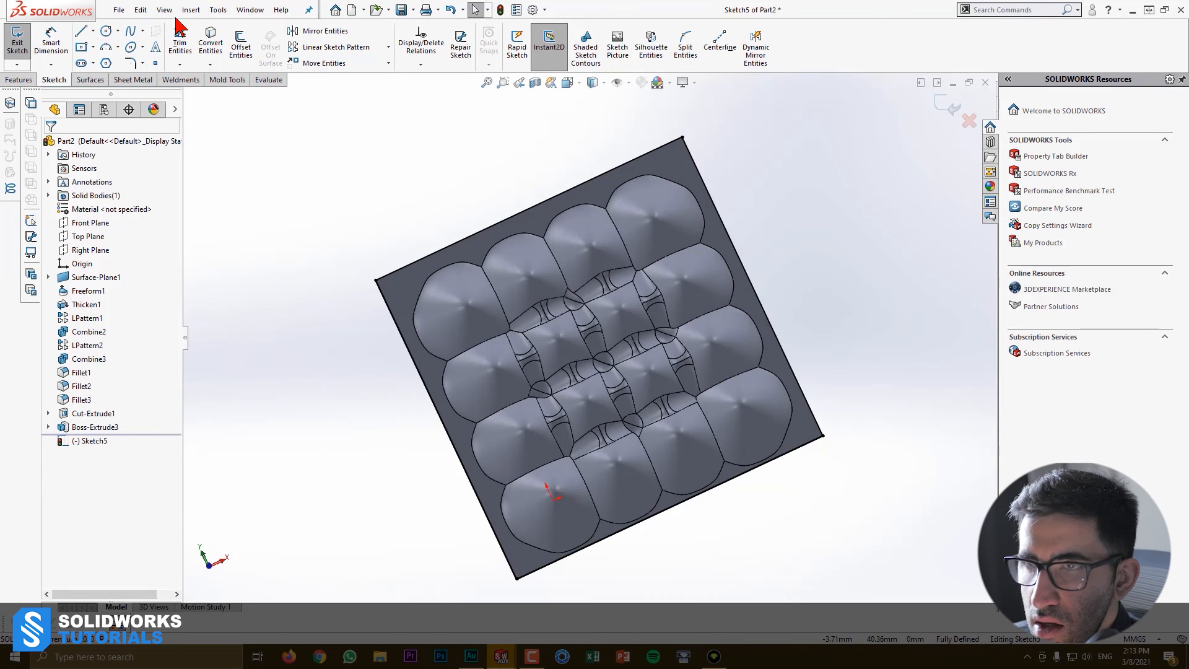
# Convert the scalloped peak outline loop into Sketch5 for a 1 mm cut
pyautogui.click(210, 44)
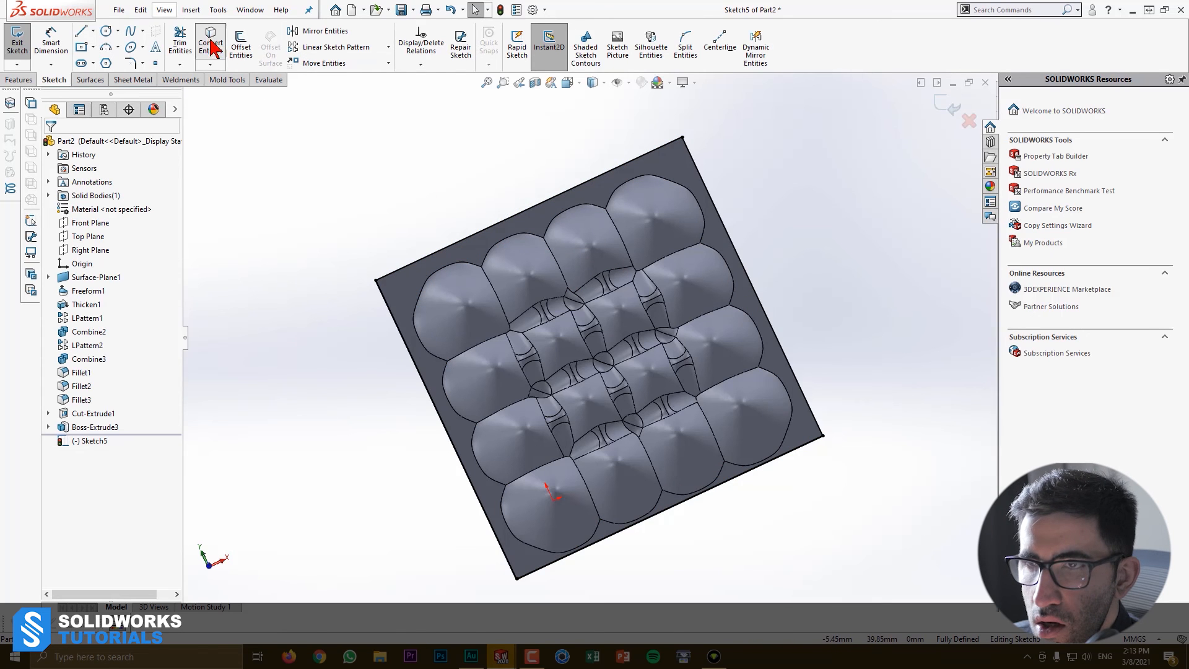
pyautogui.click(210, 42)
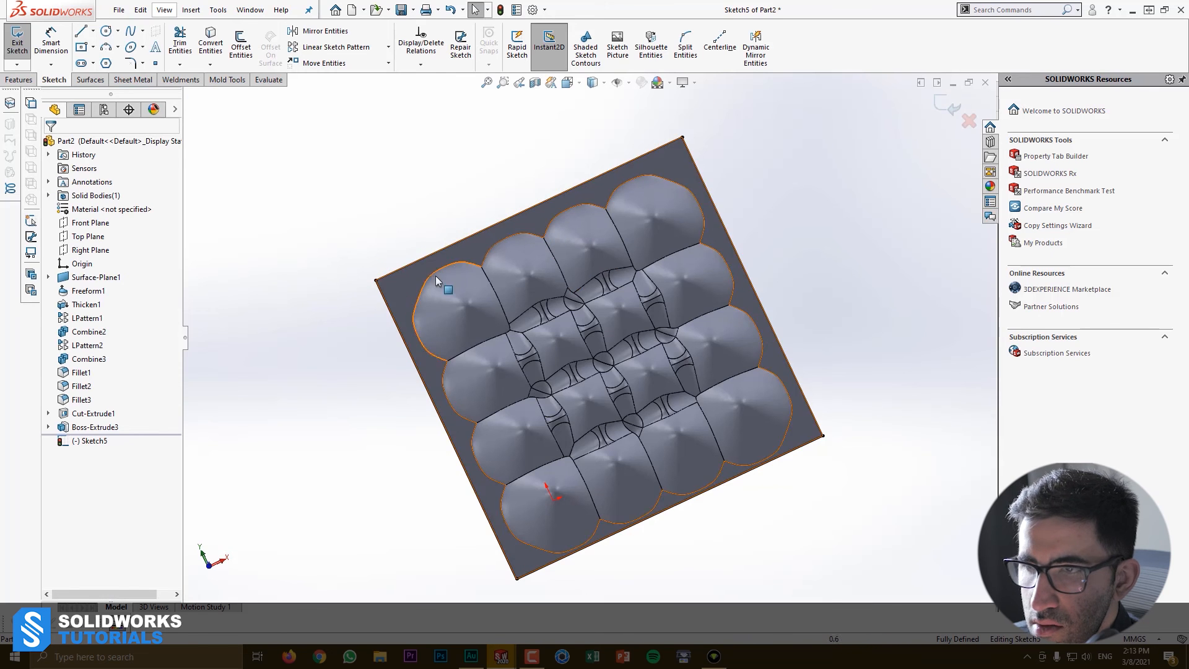
pyautogui.click(209, 42)
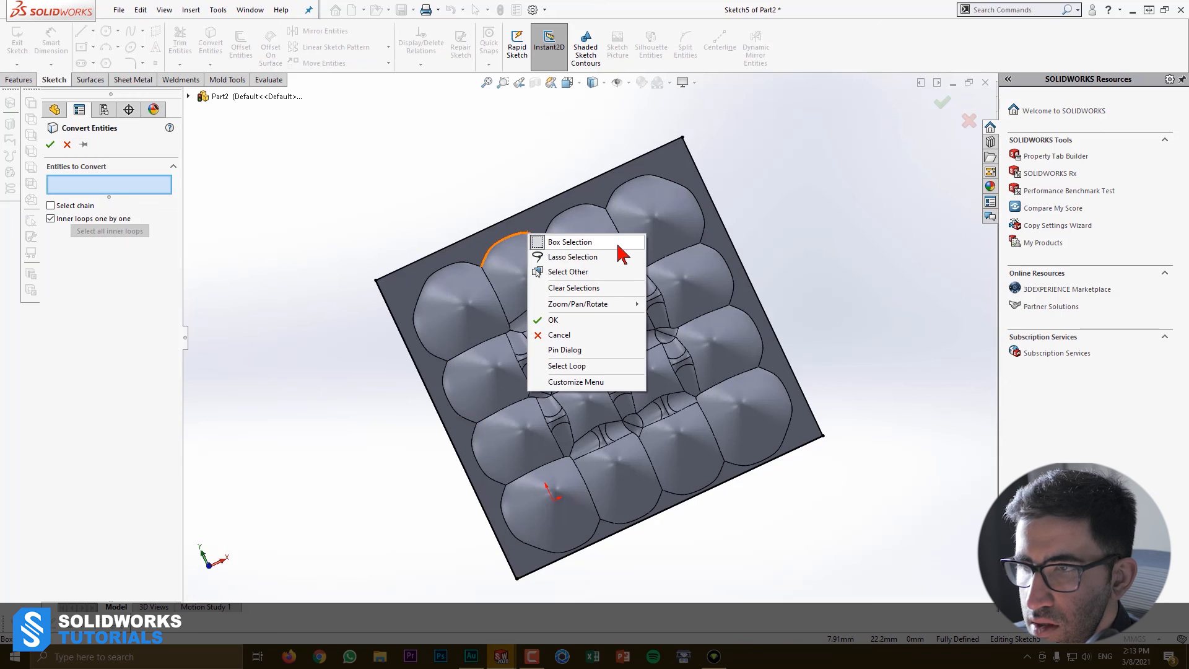
pyautogui.click(568, 366)
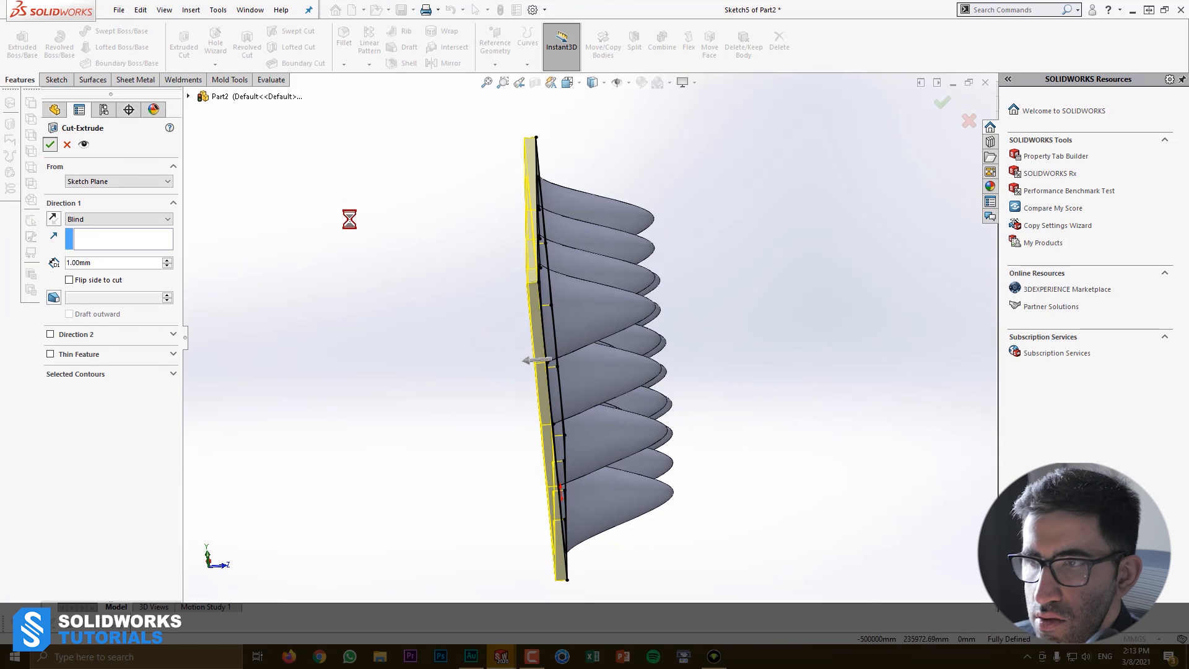
# Apply Cut-Extrude2 to trim the base, then return to the Part2 model
pyautogui.click(50, 145)
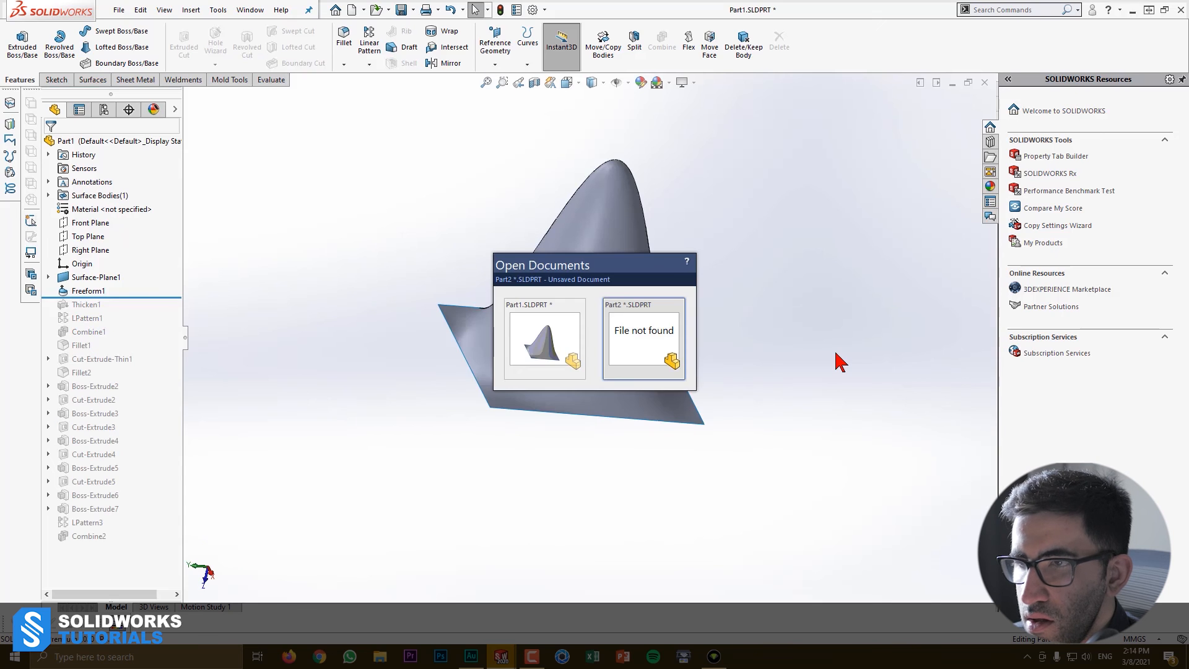
pyautogui.click(643, 340)
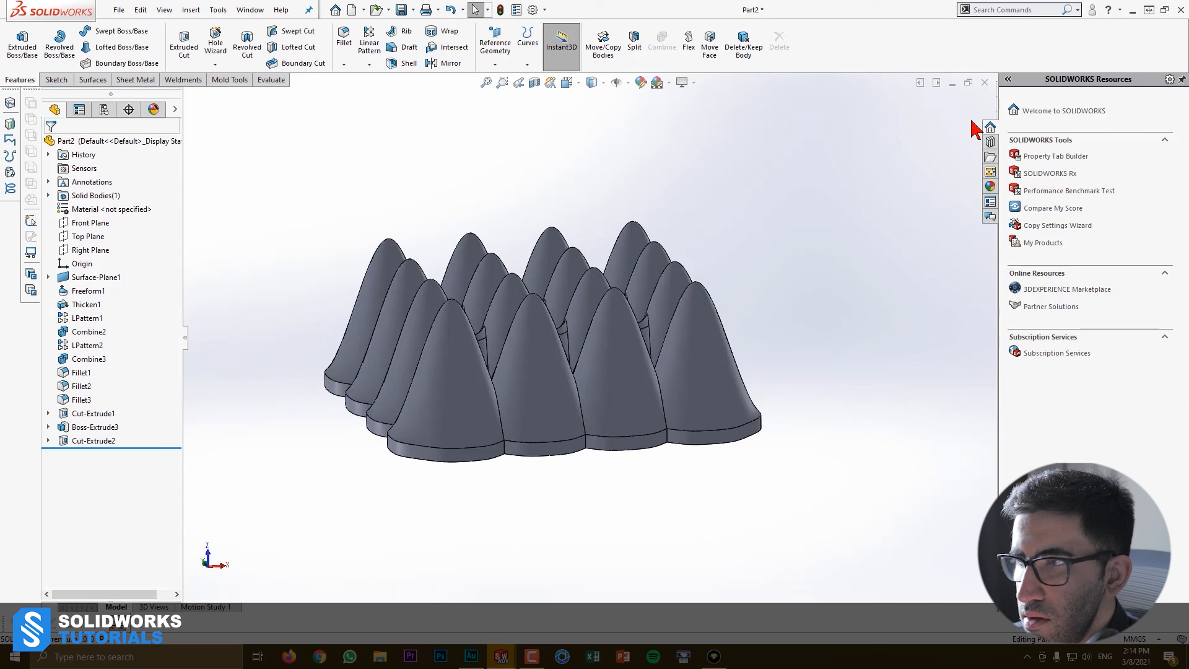